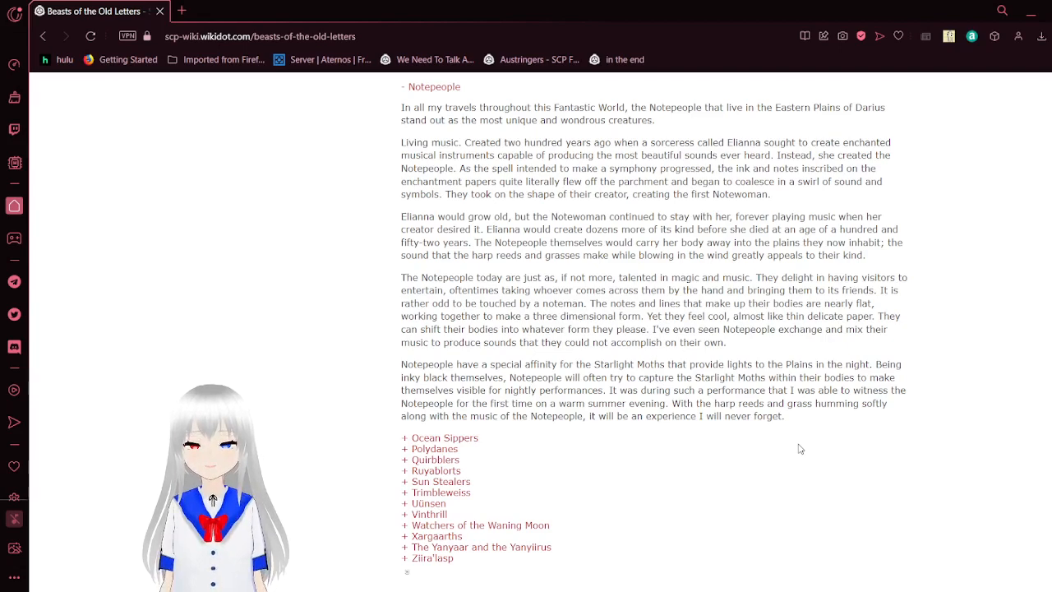
- Expand the Ocean Sippers collapsible on the Beasts of the Old Letters page and read through its text
scroll(down, 3)
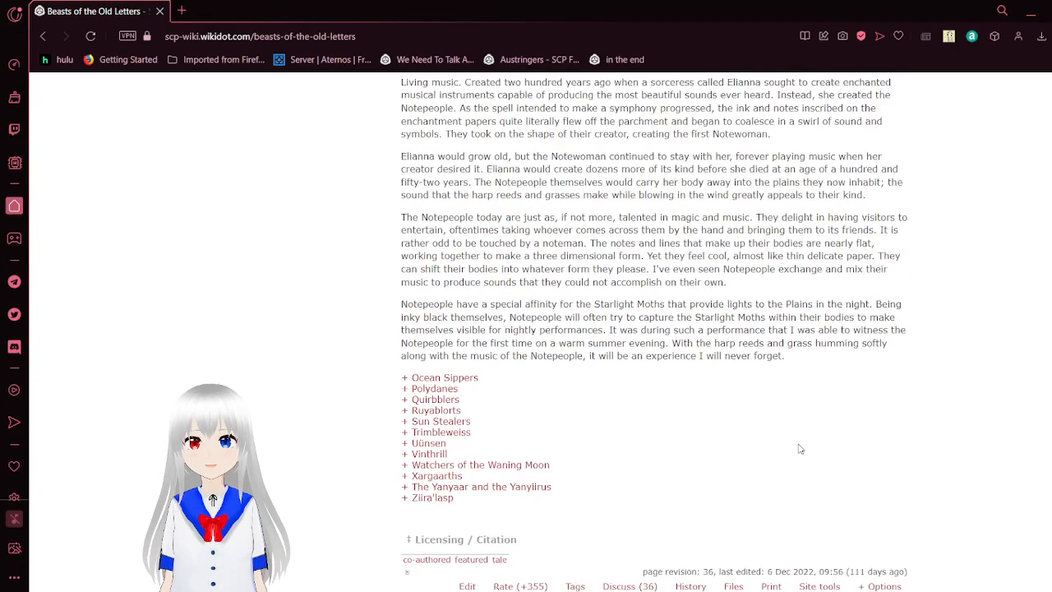
scroll(down, 3)
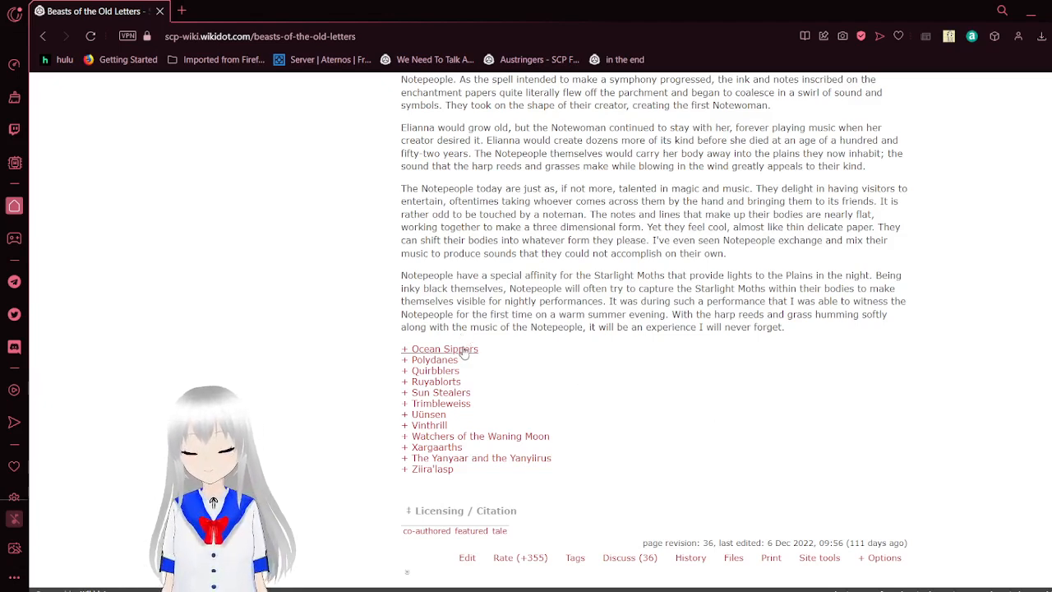
click(439, 348)
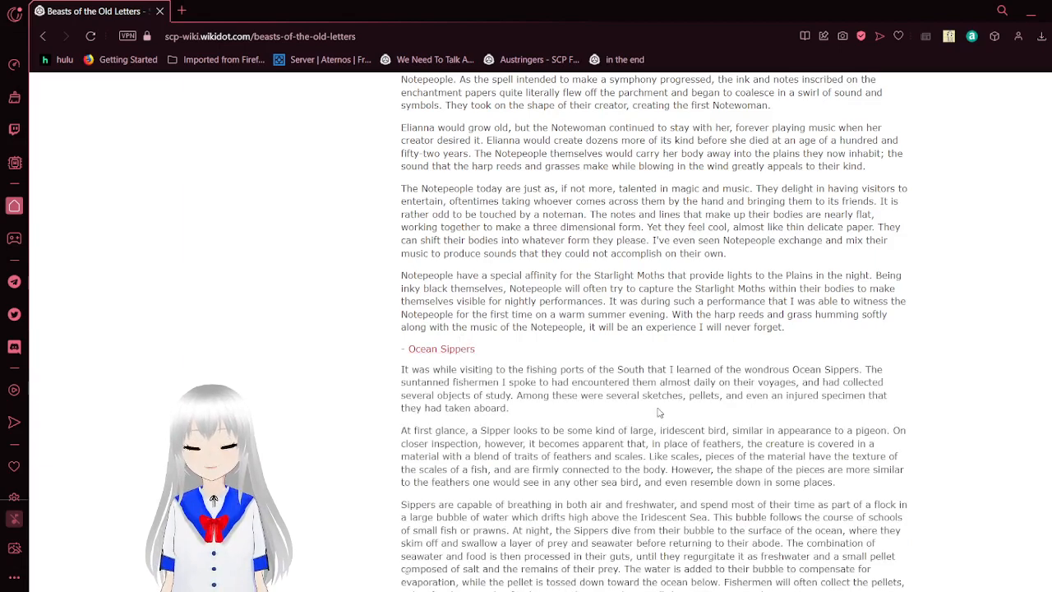
scroll(down, 3)
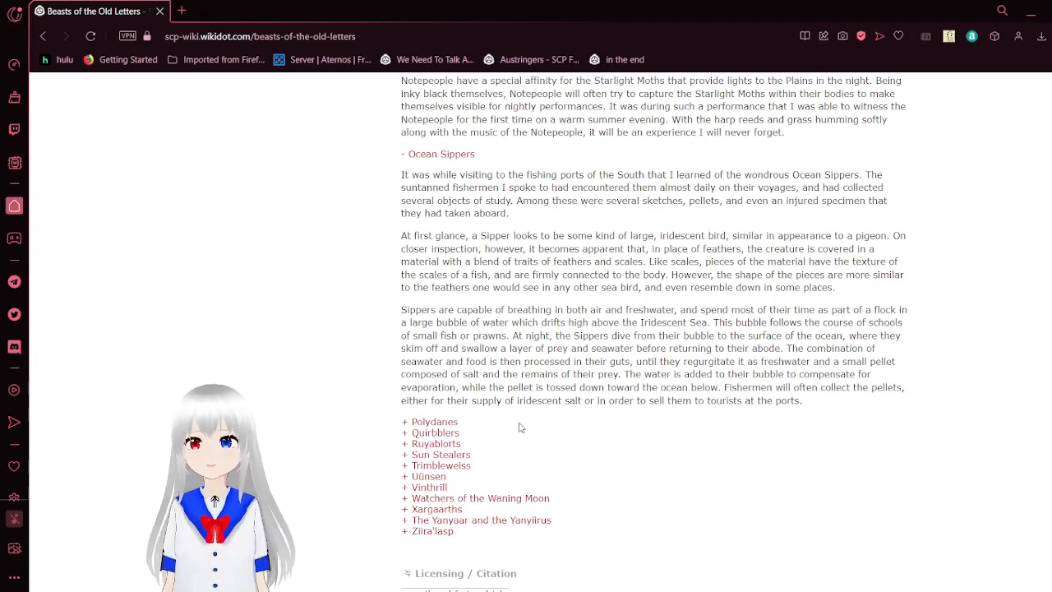
- Expand the Polydanes collapsible below Ocean Sippers and read its description to the end
click(429, 421)
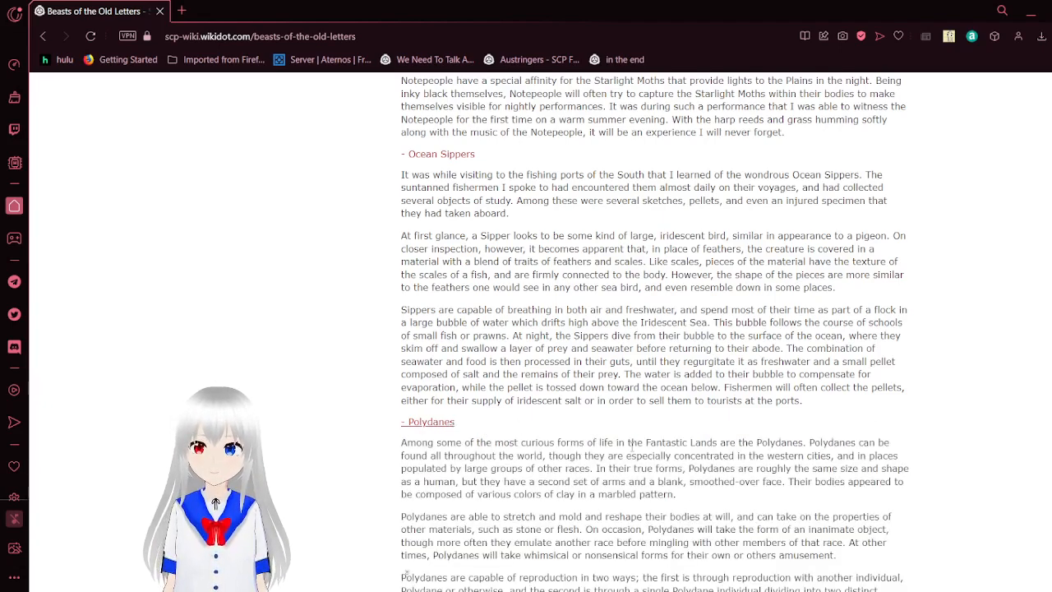
scroll(down, 3)
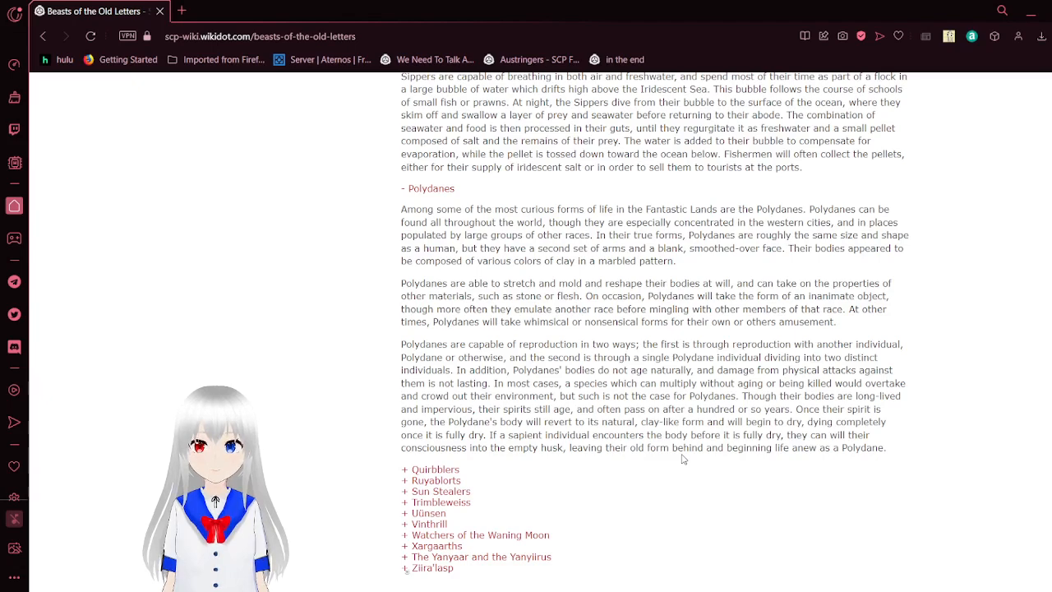
scroll(down, 3)
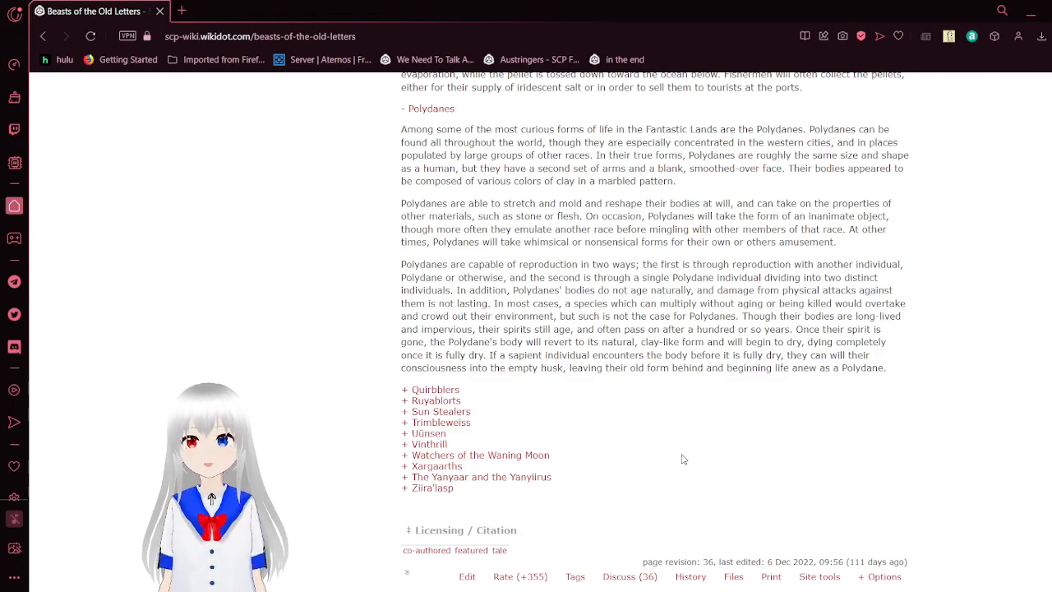
scroll(down, 3)
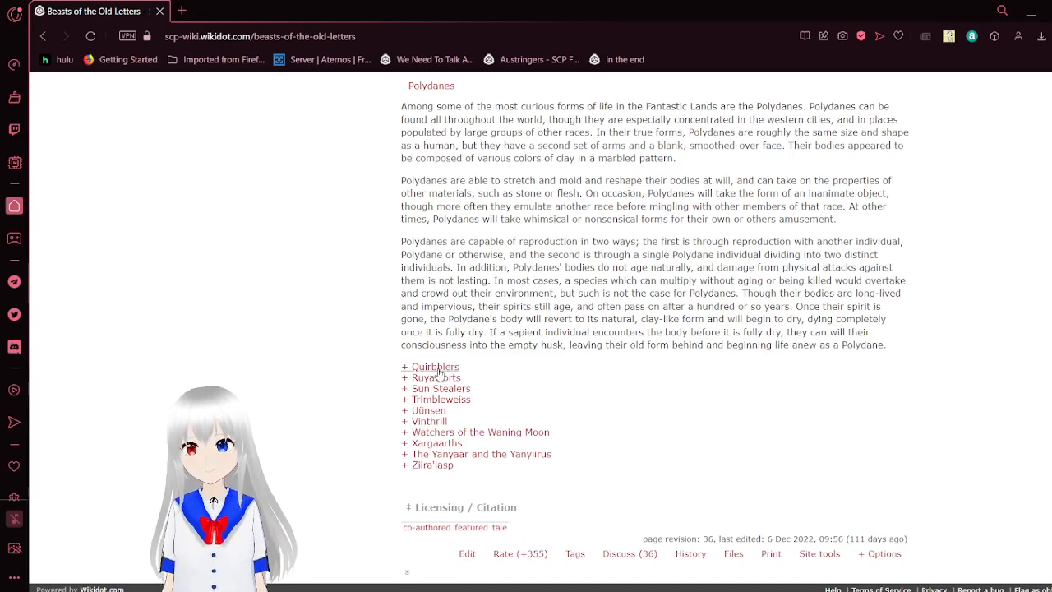
- Expand the Quirrblers collapsible and read its description down to the Ruyablorts heading
click(434, 365)
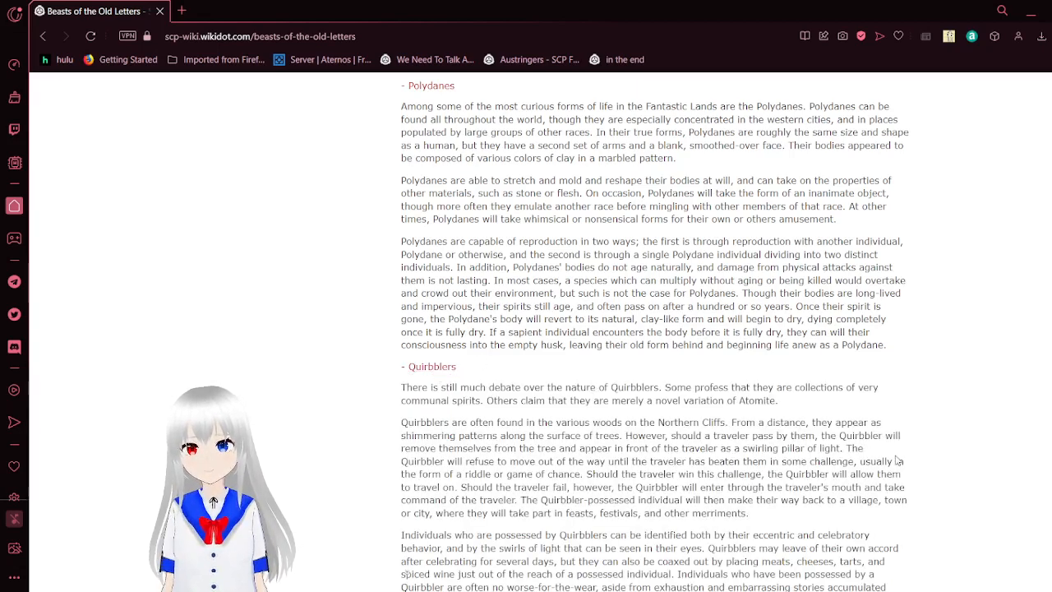
scroll(down, 3)
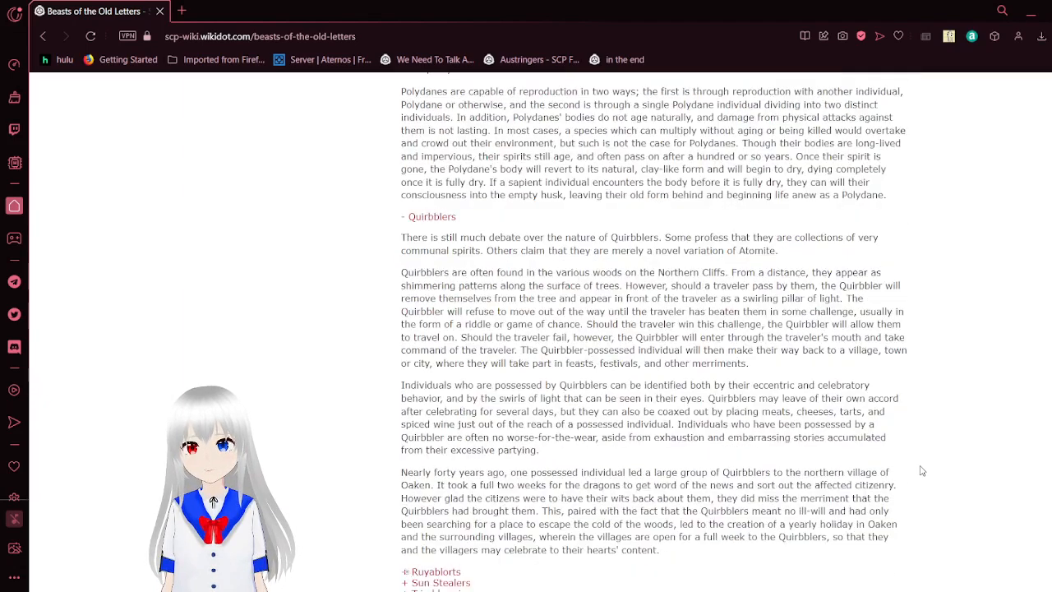
scroll(down, 3)
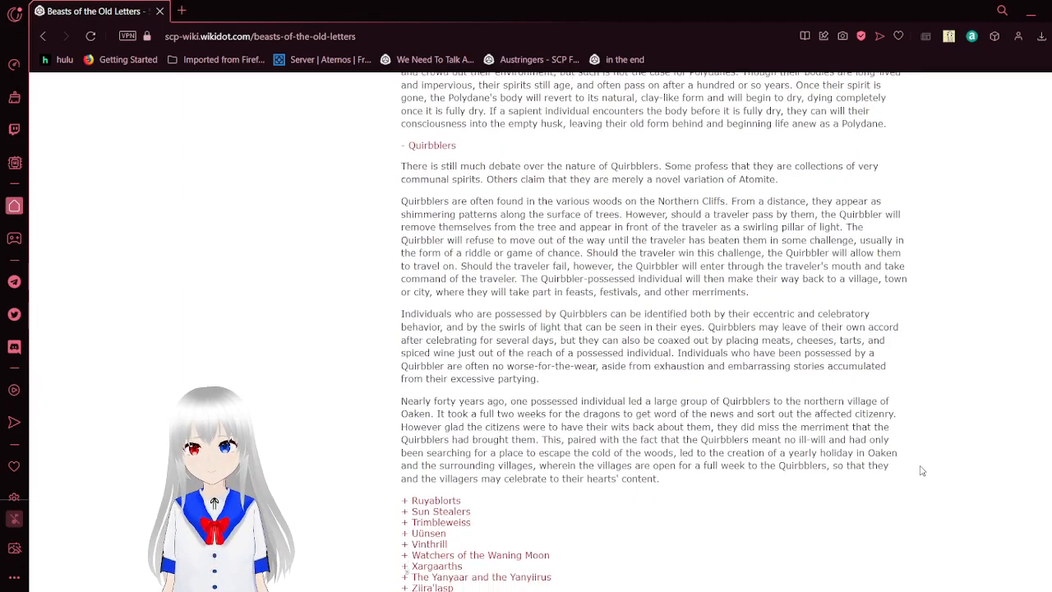
scroll(down, 3)
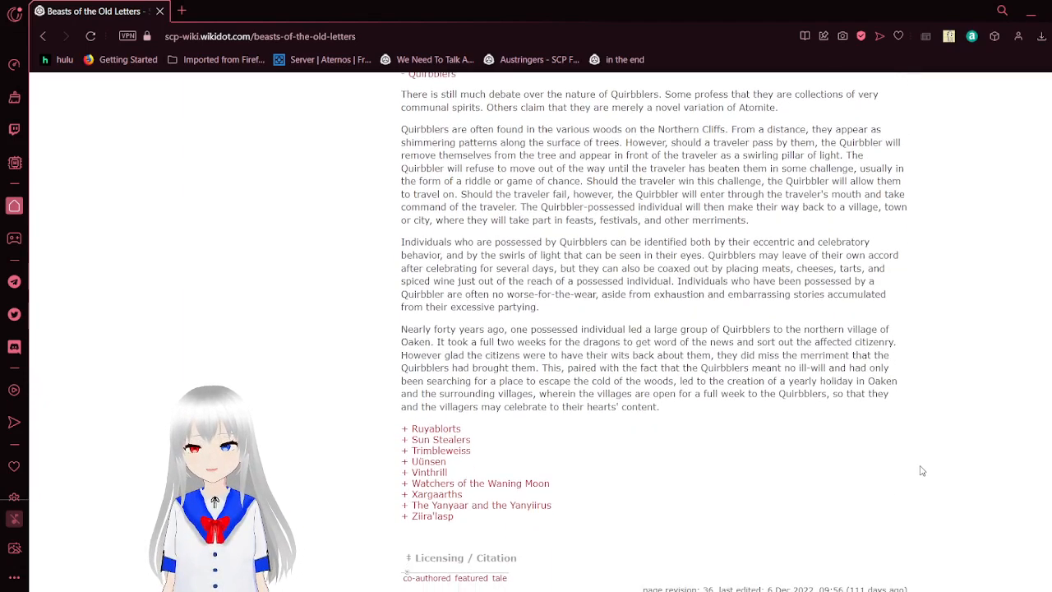
scroll(down, 3)
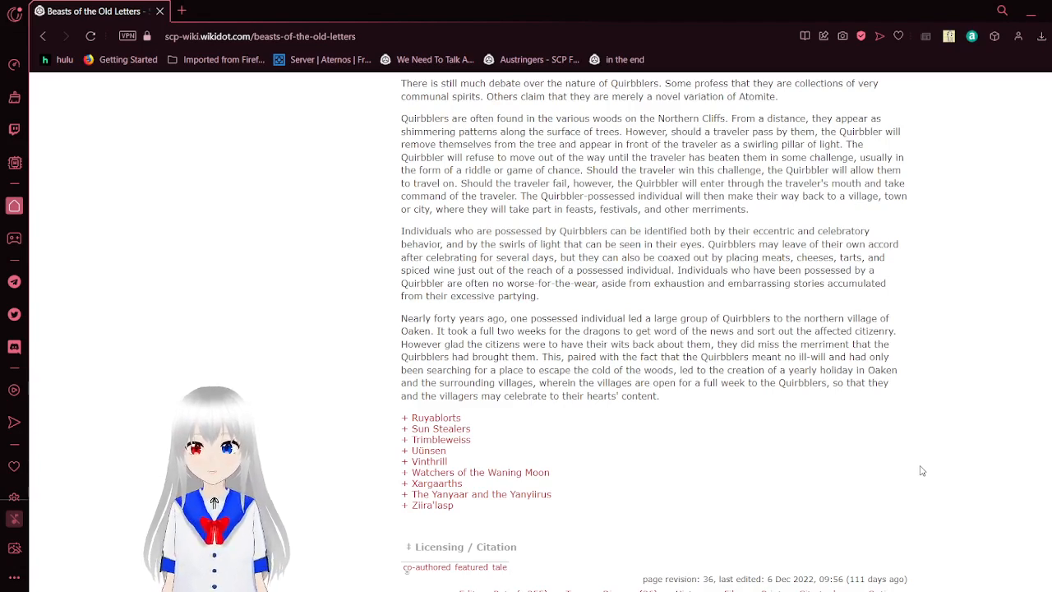
scroll(down, 3)
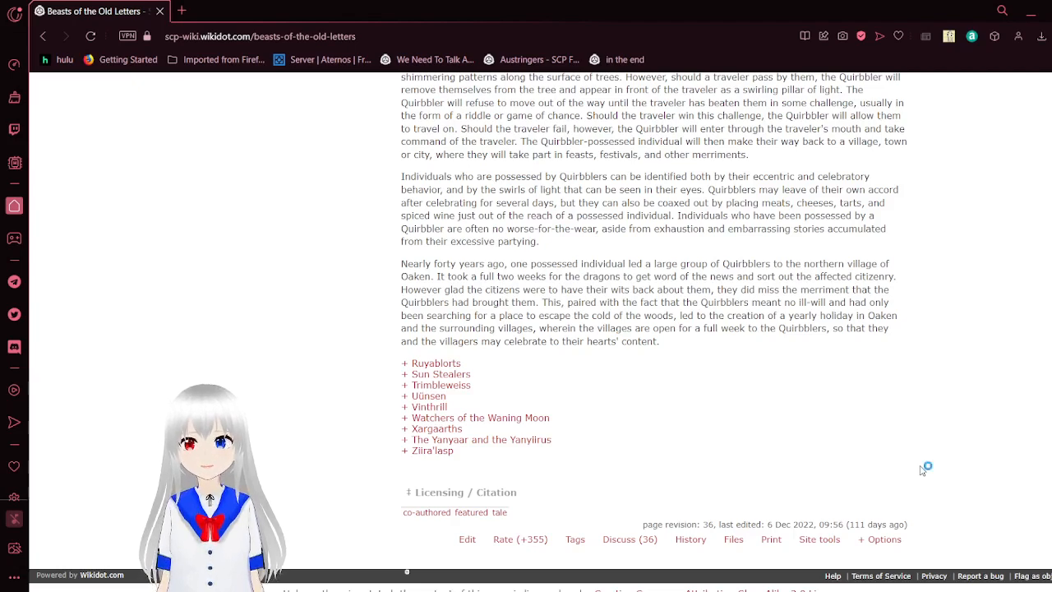
scroll(down, 3)
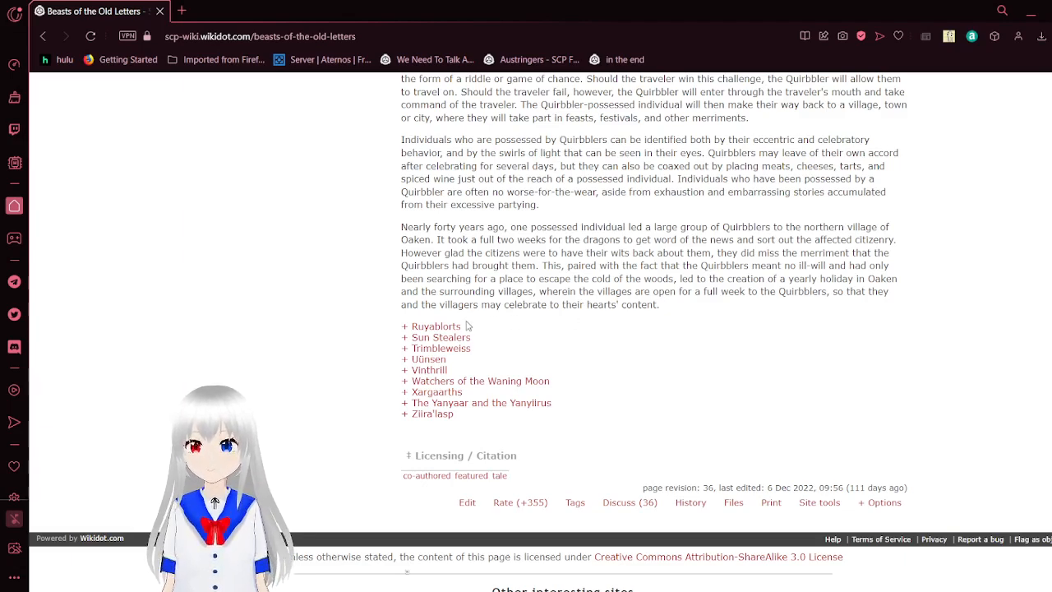
- Expand the Ruyablorts collapsible and read it to its end, where Sun Stealers begins
click(433, 325)
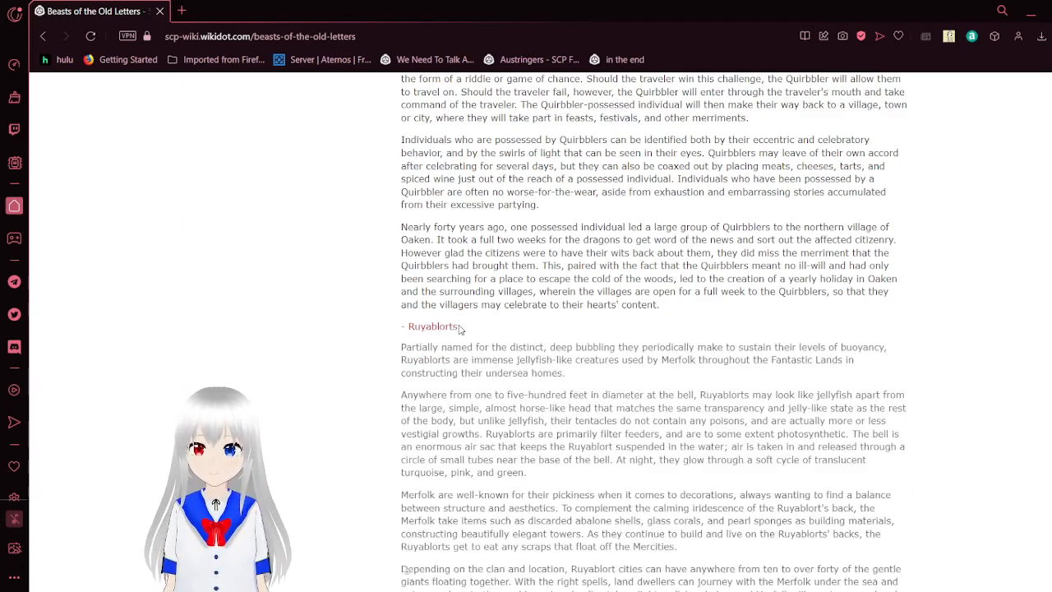
scroll(down, 3)
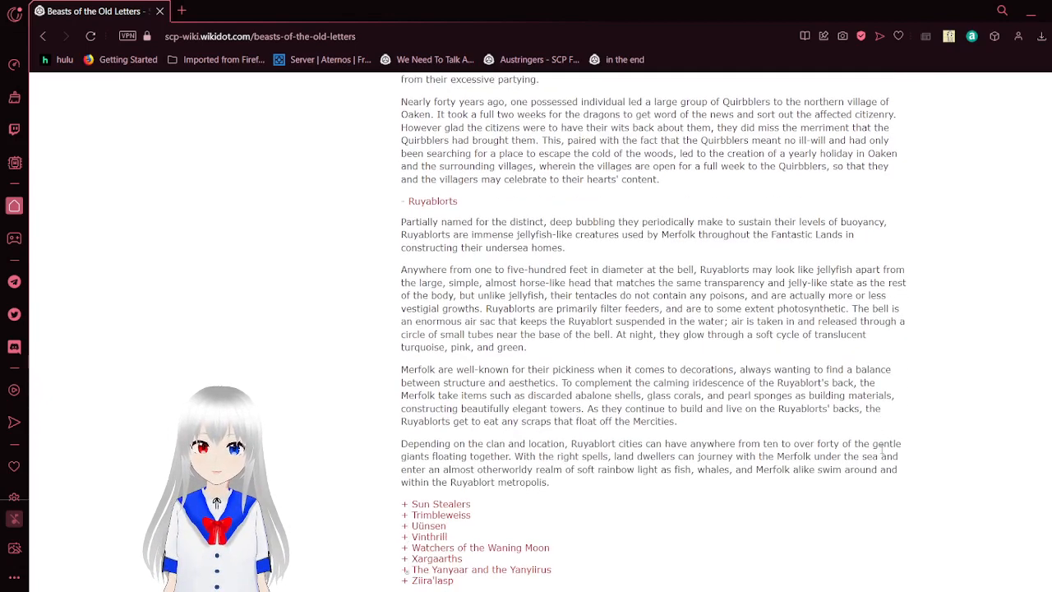
scroll(down, 3)
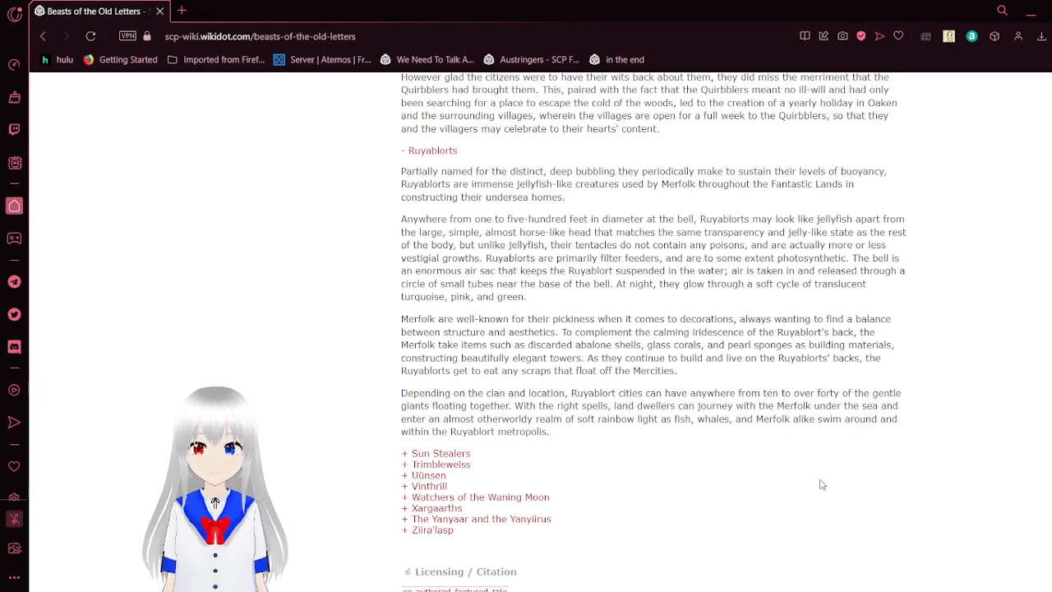
scroll(down, 3)
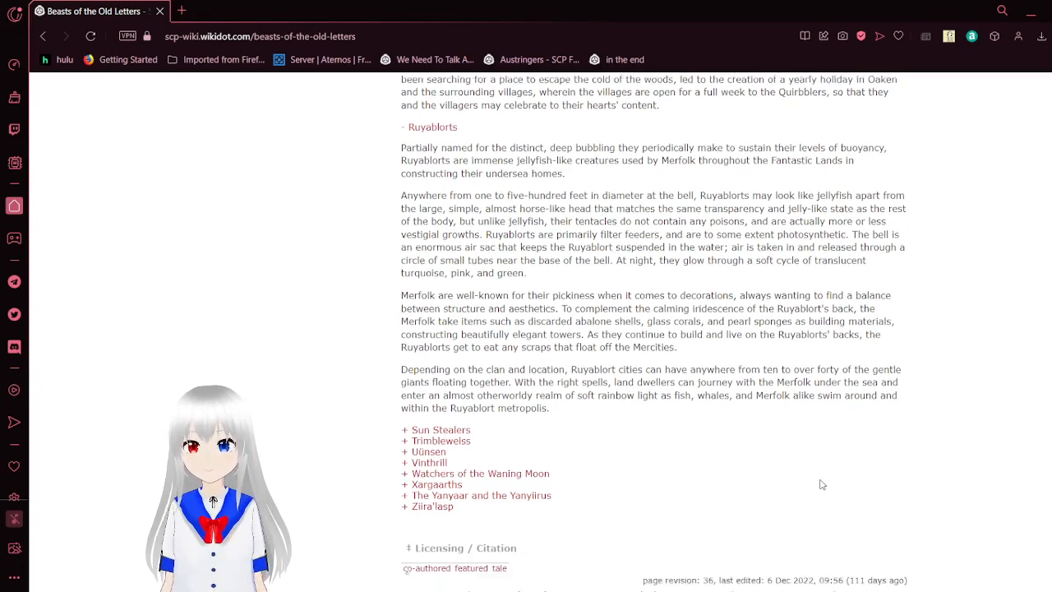
scroll(down, 3)
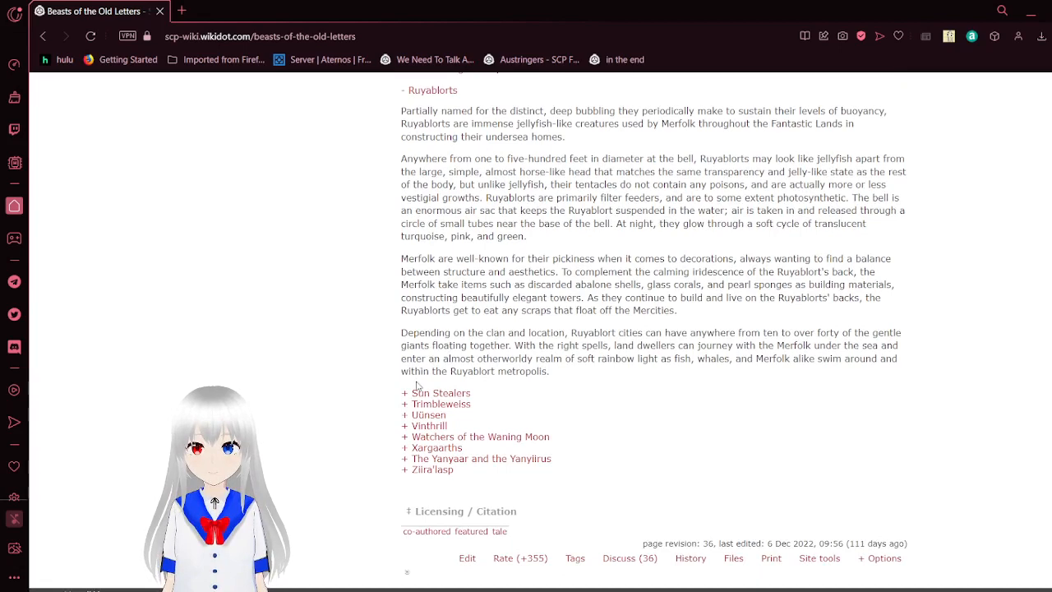
- Expand the Sun Stealers collapsible and read its Blackrock Forest journey story
click(437, 391)
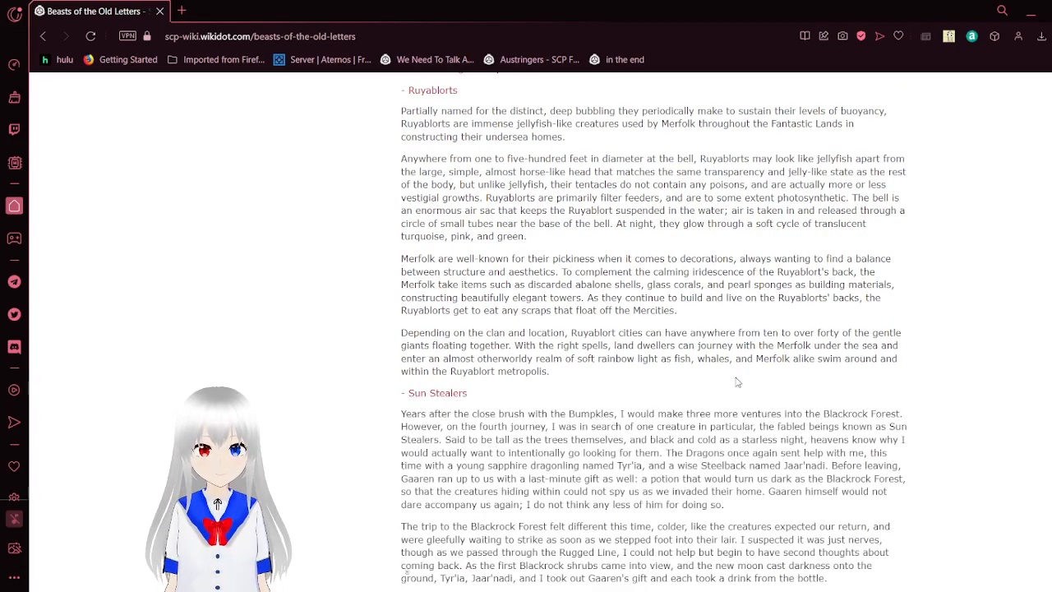
scroll(down, 3)
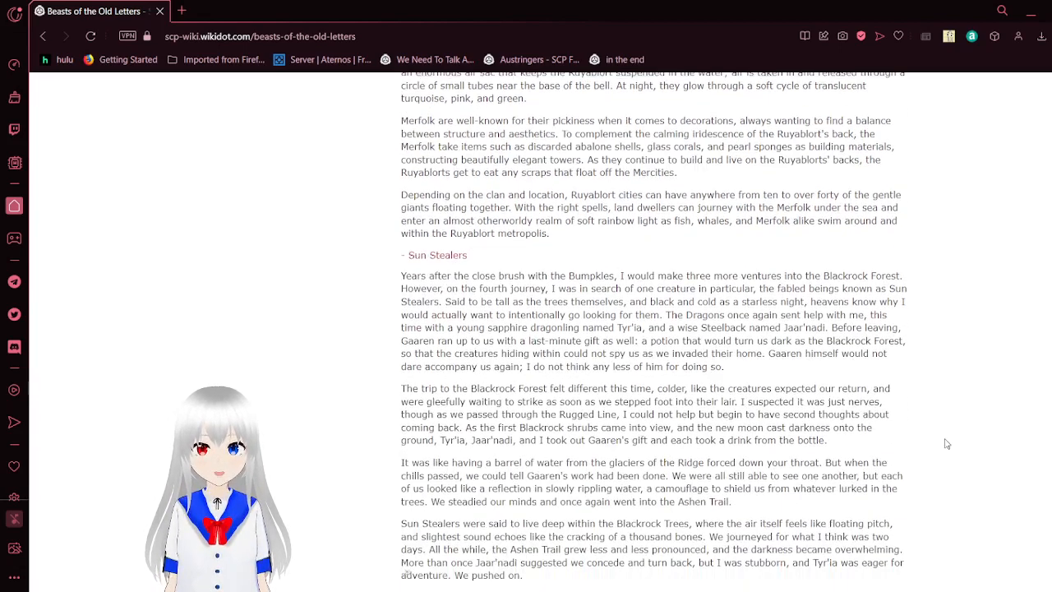
scroll(down, 3)
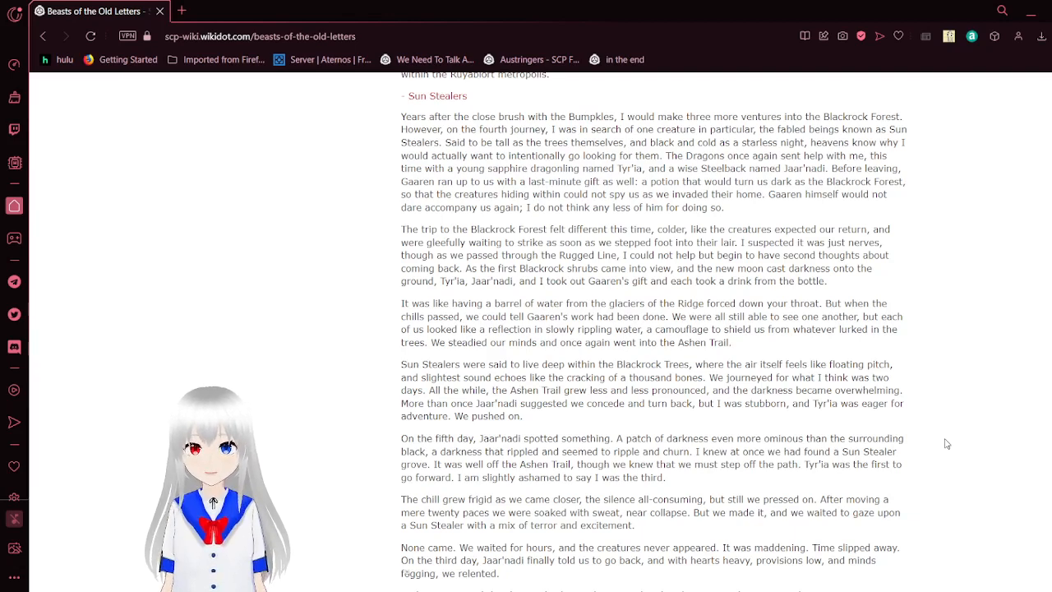
scroll(down, 3)
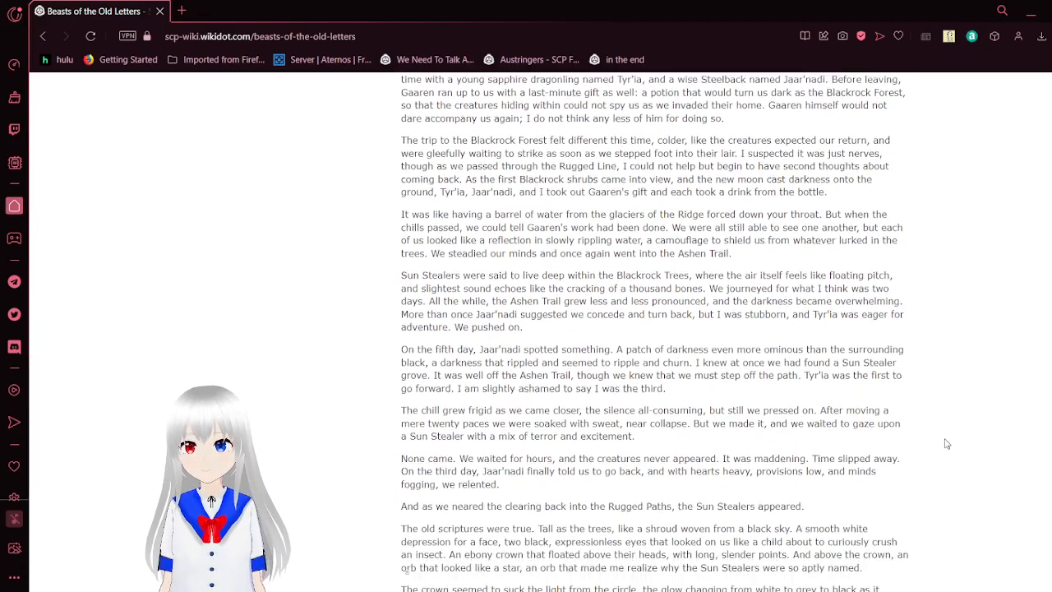
scroll(down, 3)
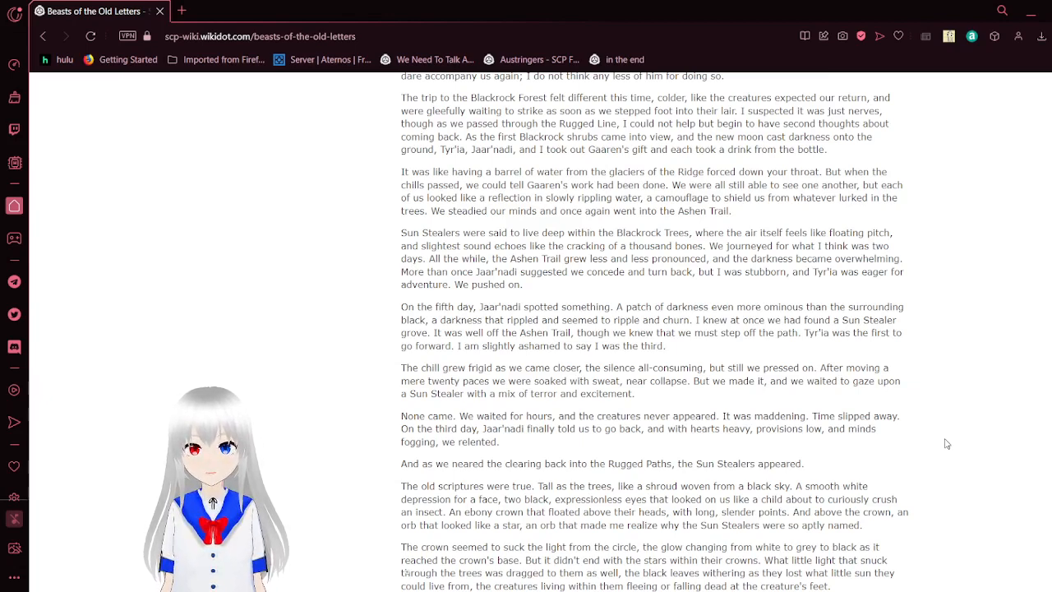
scroll(down, 3)
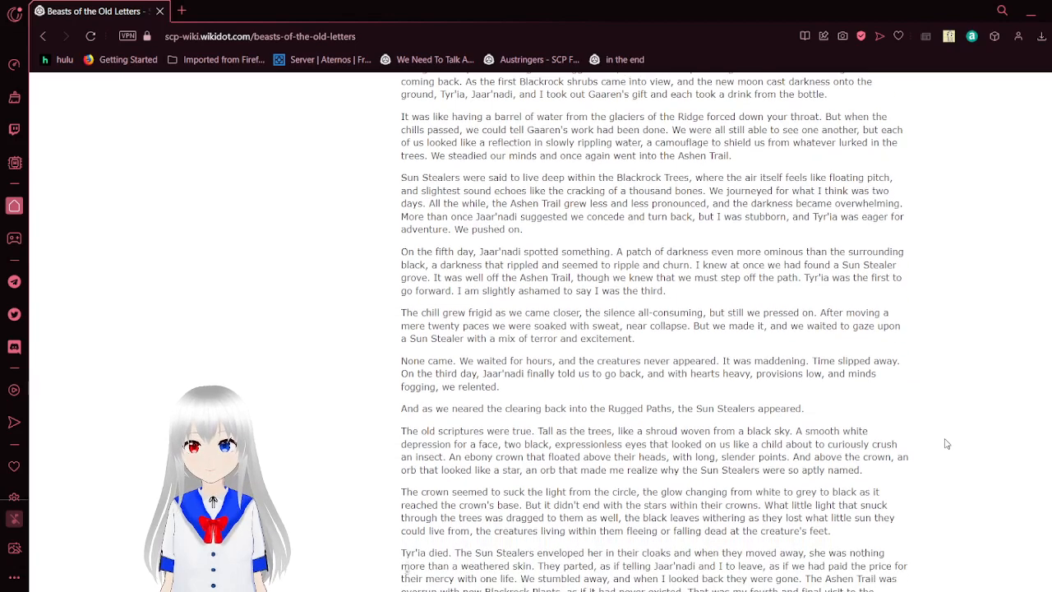
scroll(down, 3)
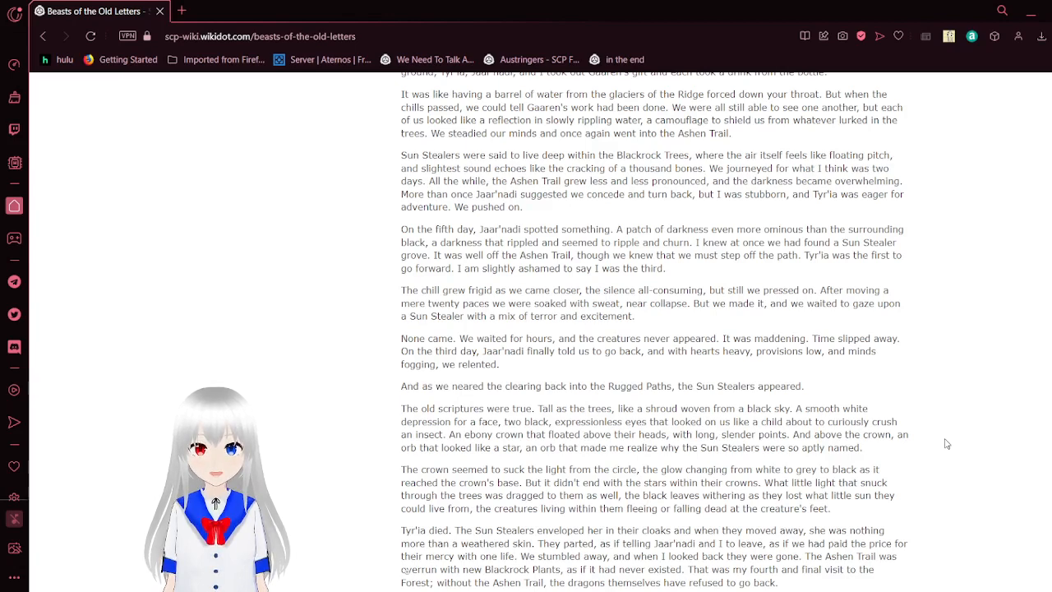
scroll(down, 3)
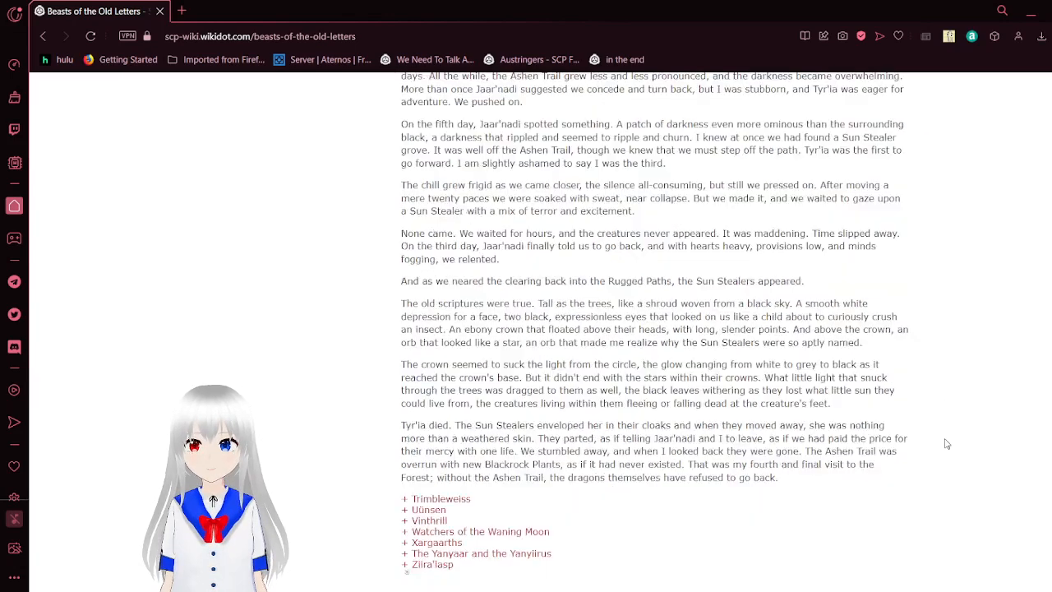
scroll(down, 3)
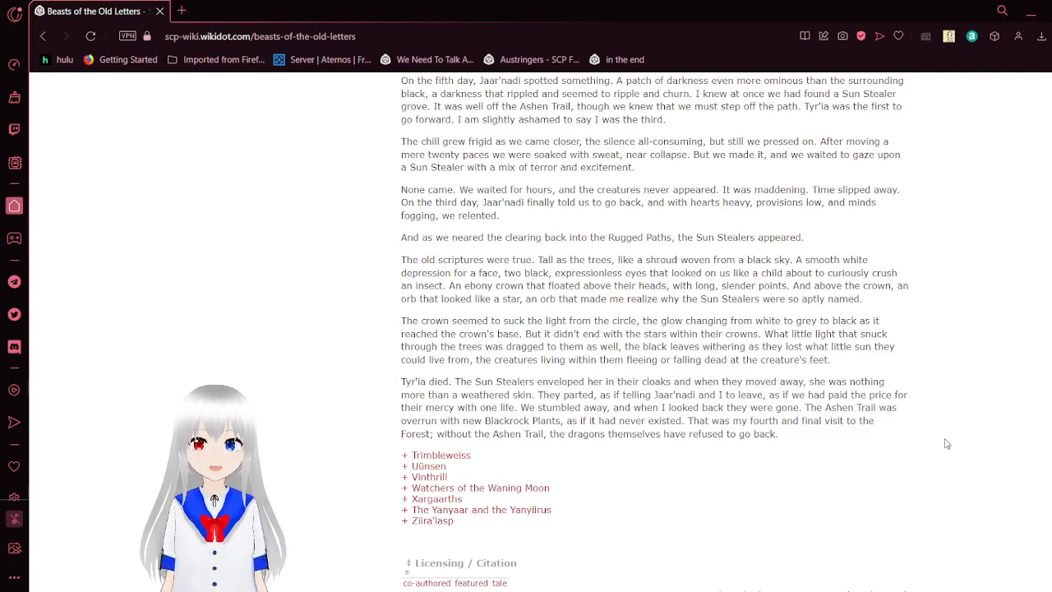
scroll(down, 3)
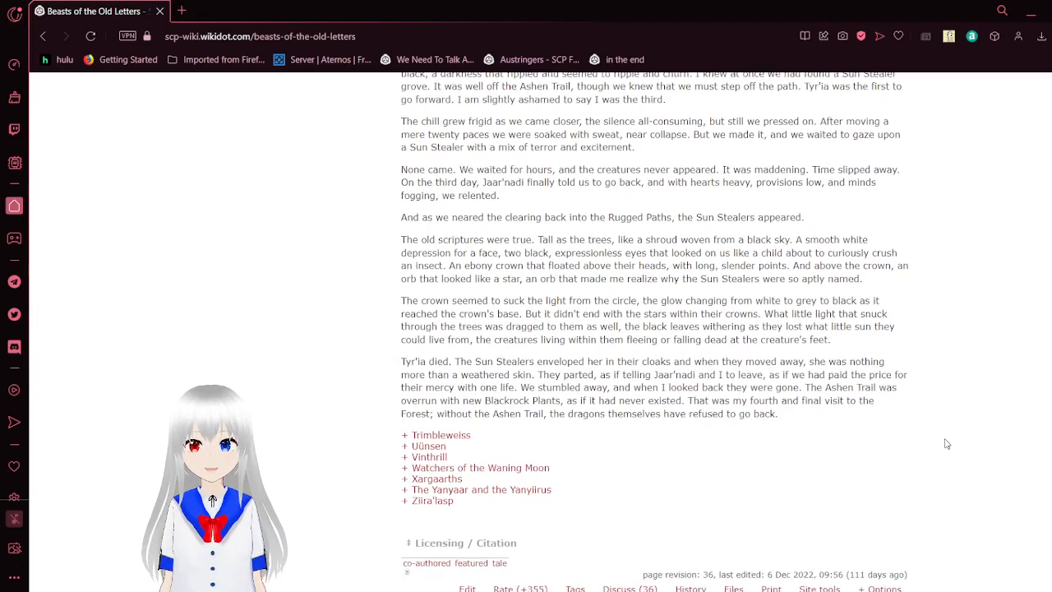
scroll(down, 3)
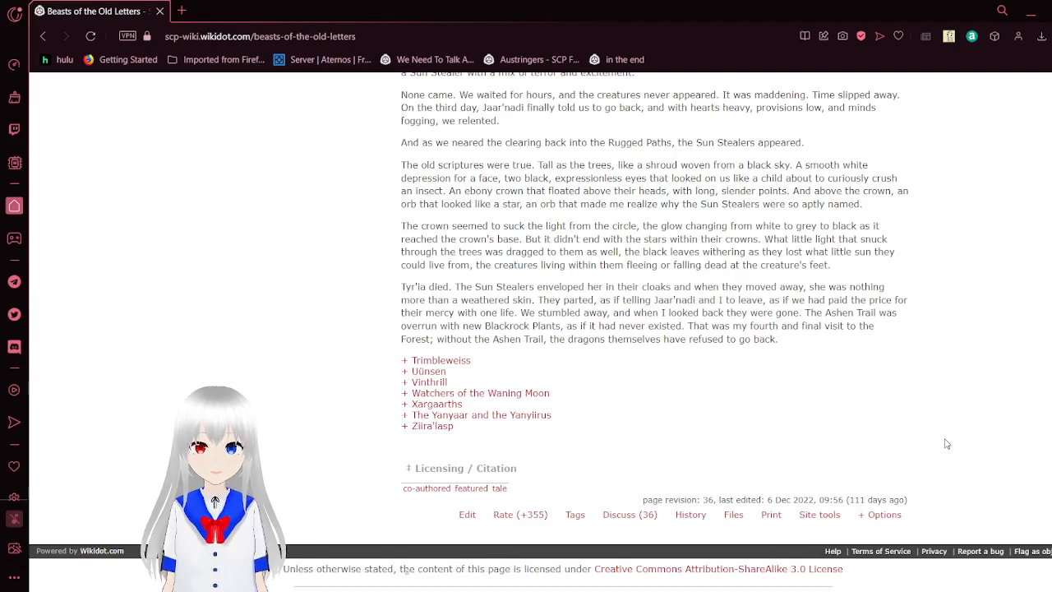
mouse_move(839, 381)
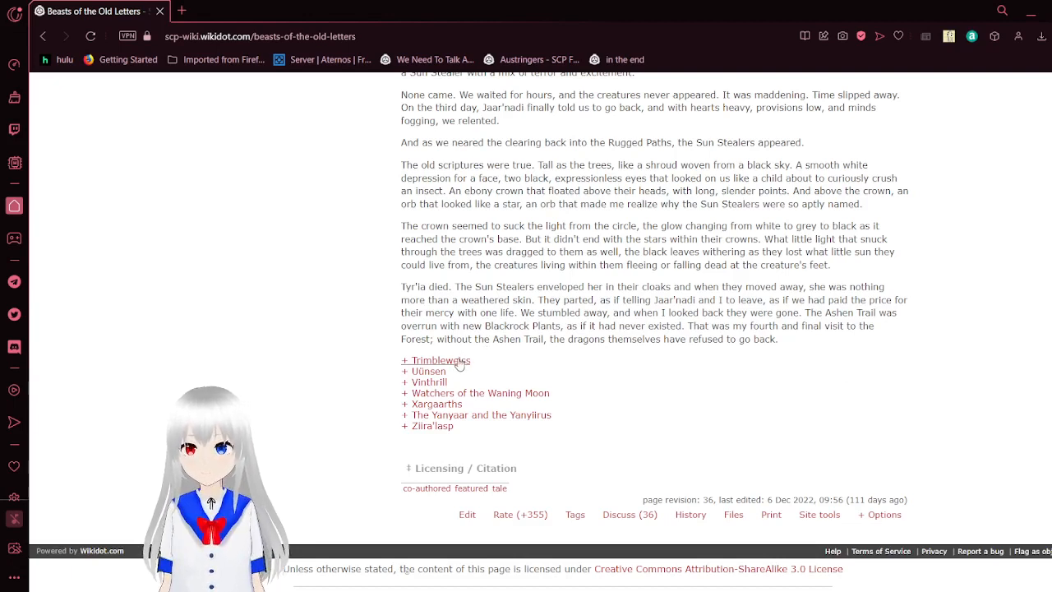
- Expand the Trimbleweiss collapsible and read it to its end, where Uünsen begins
click(434, 360)
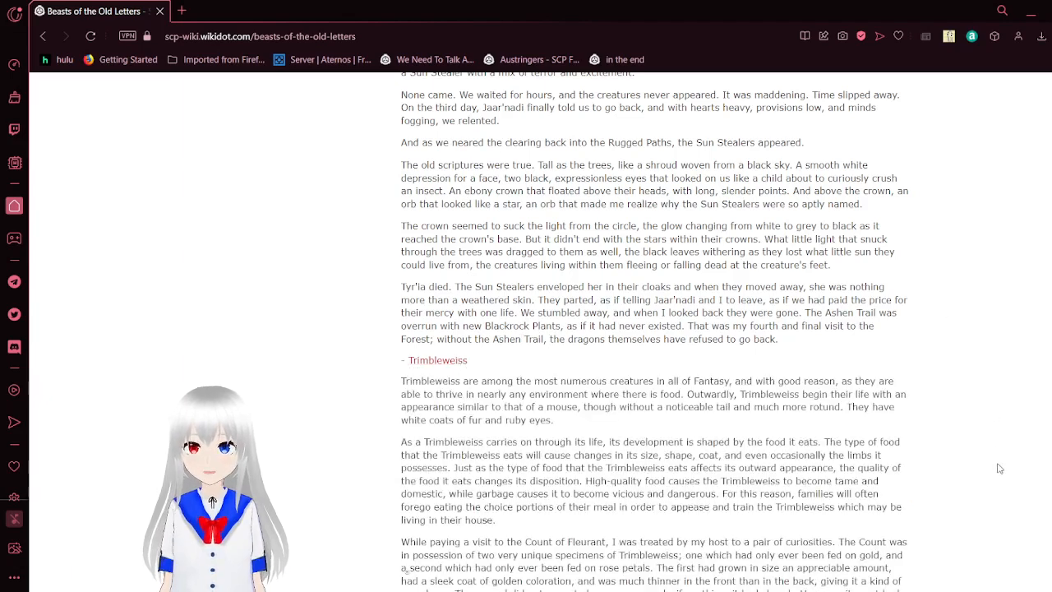
scroll(down, 3)
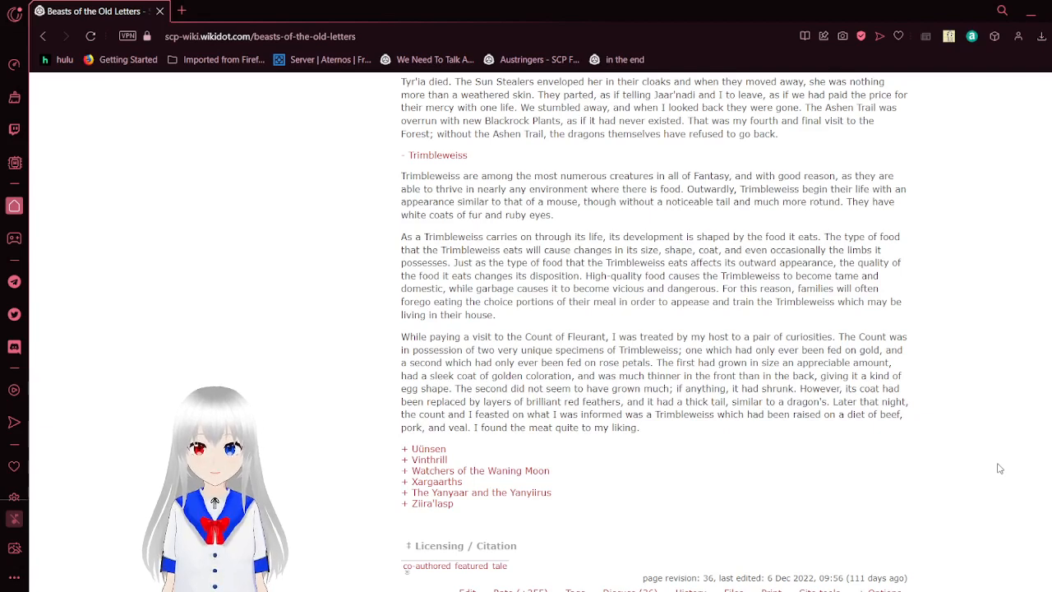
scroll(down, 3)
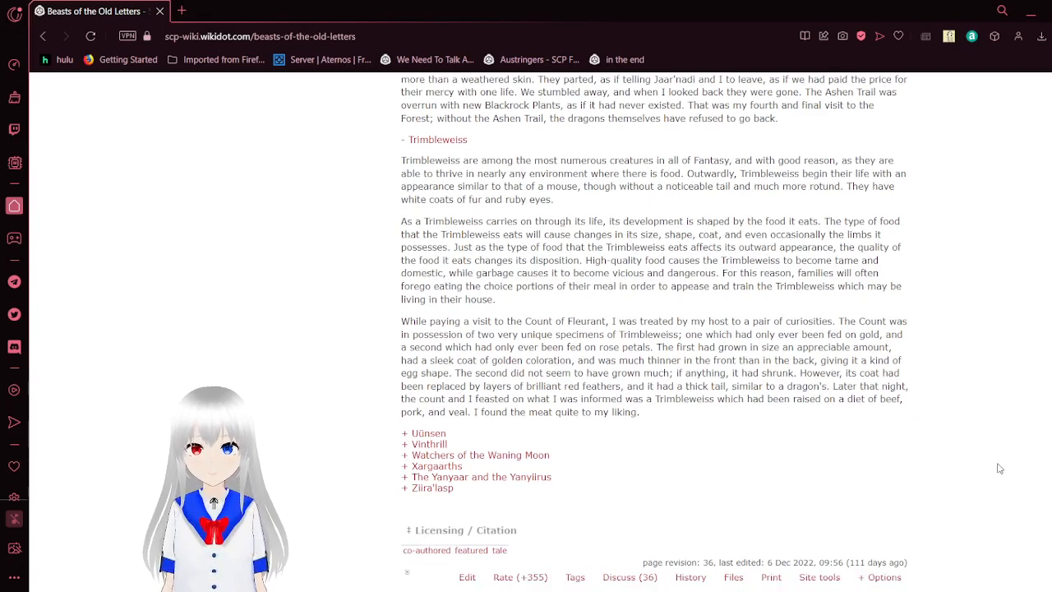
scroll(down, 3)
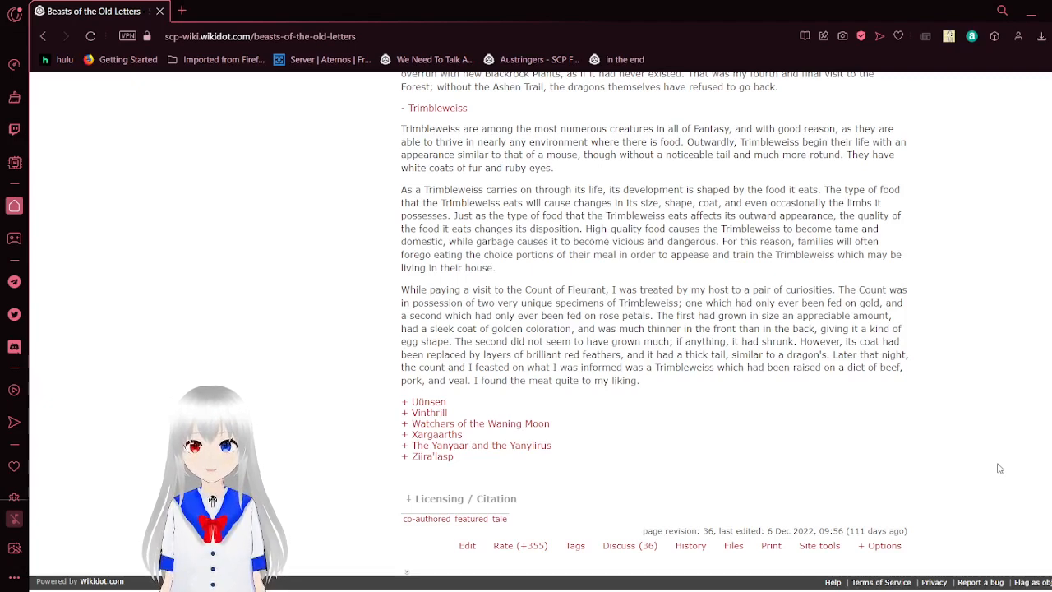
mouse_move(983, 467)
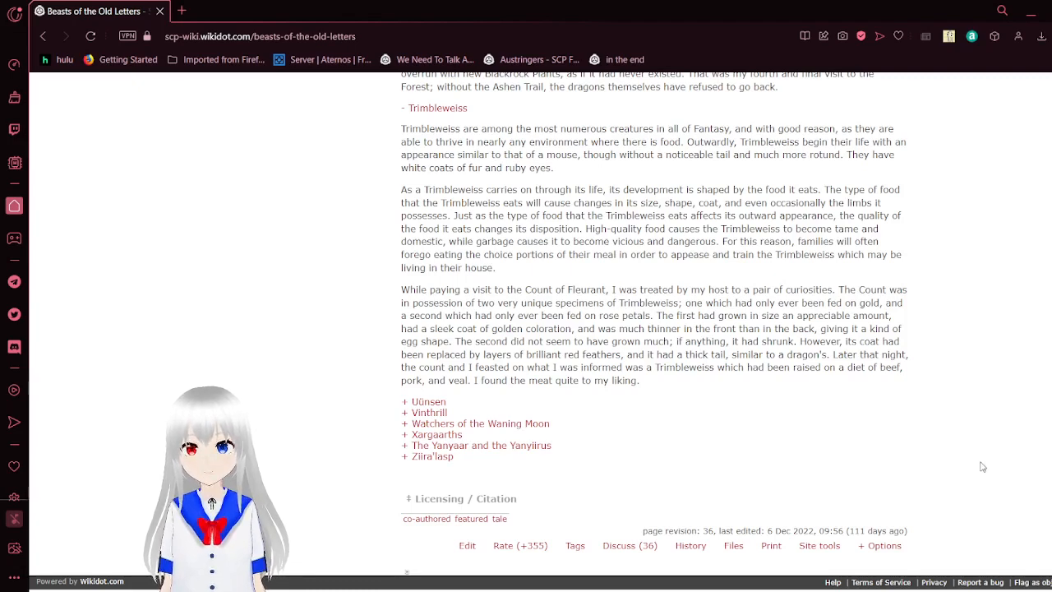
scroll(down, 3)
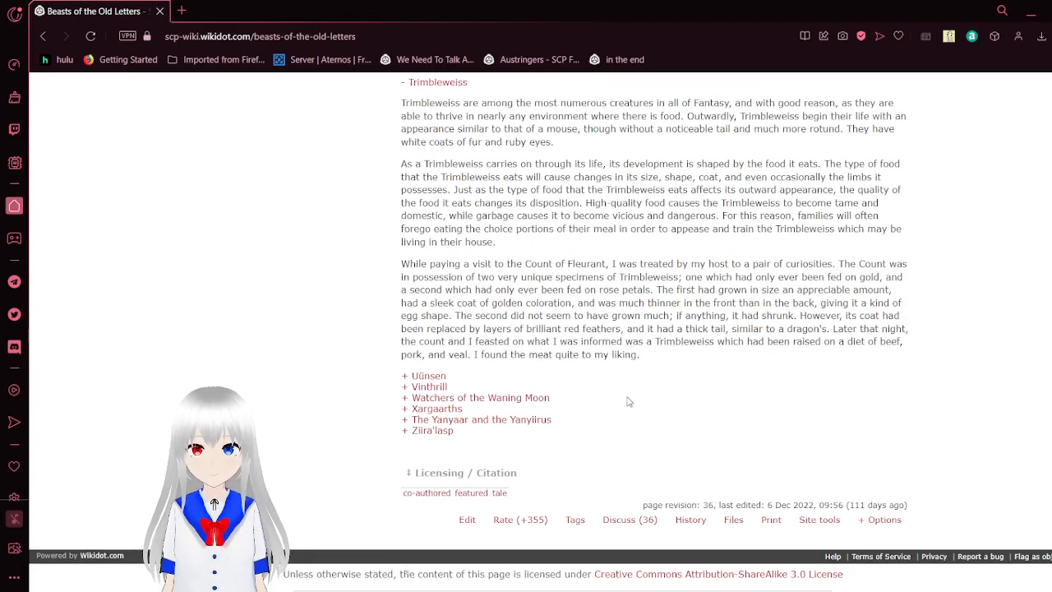
- Expand the Uünsen collapsible and read it to its end, where Vinthrill begins
click(427, 375)
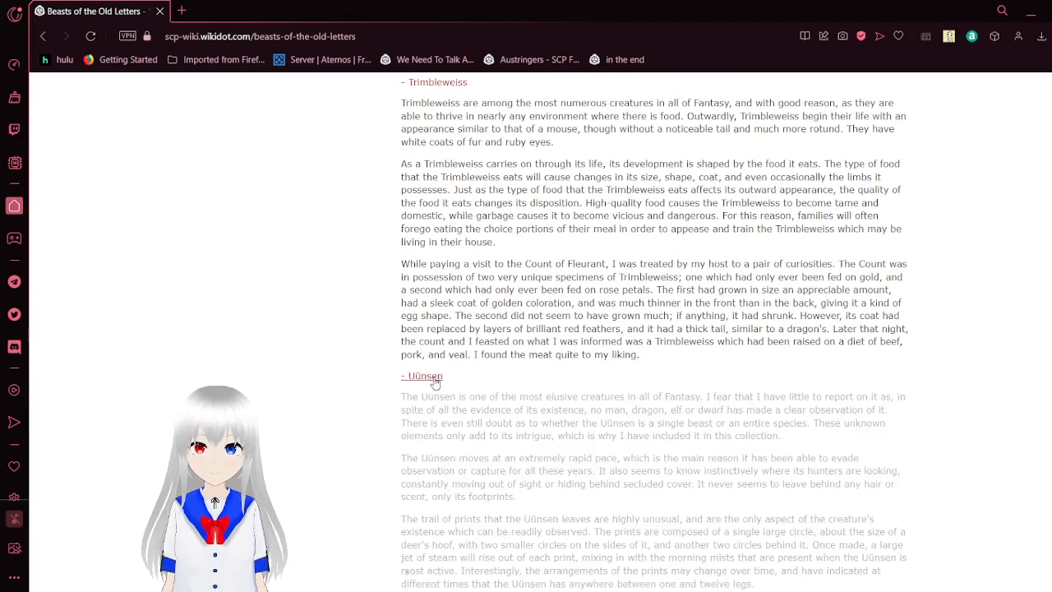
scroll(down, 3)
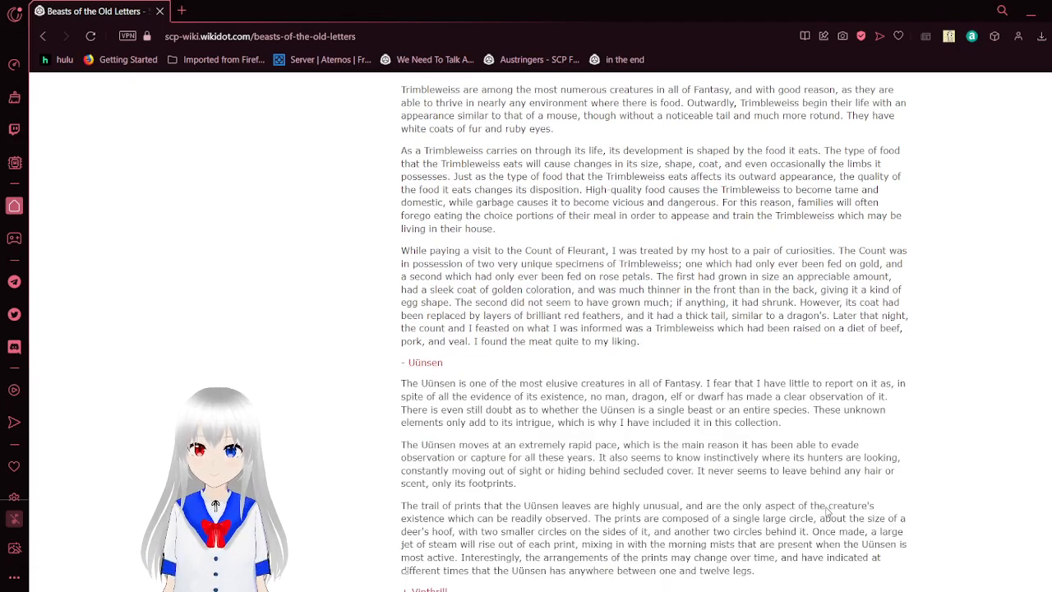
scroll(down, 3)
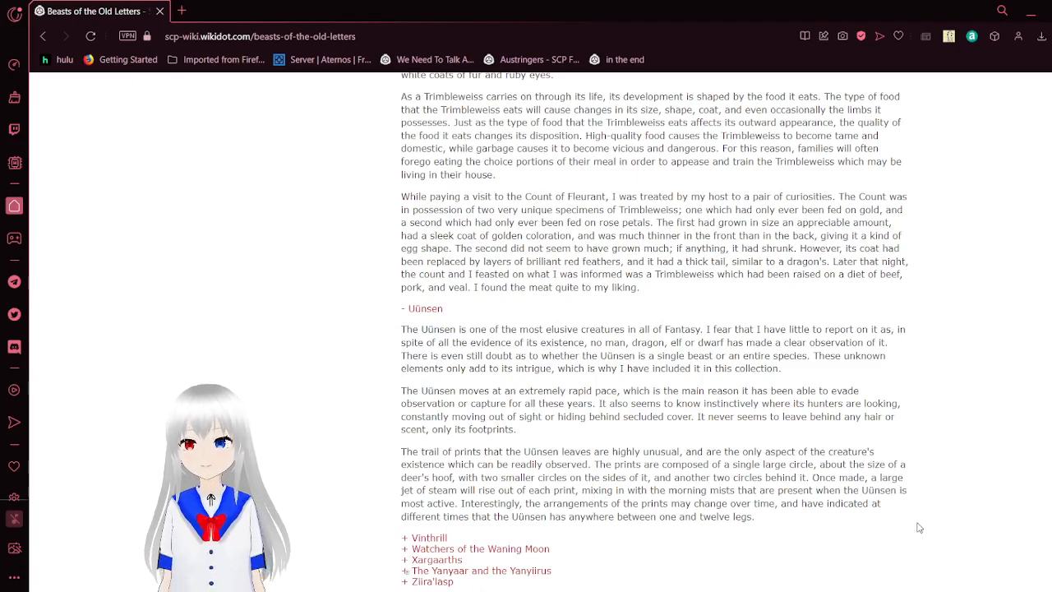
scroll(down, 3)
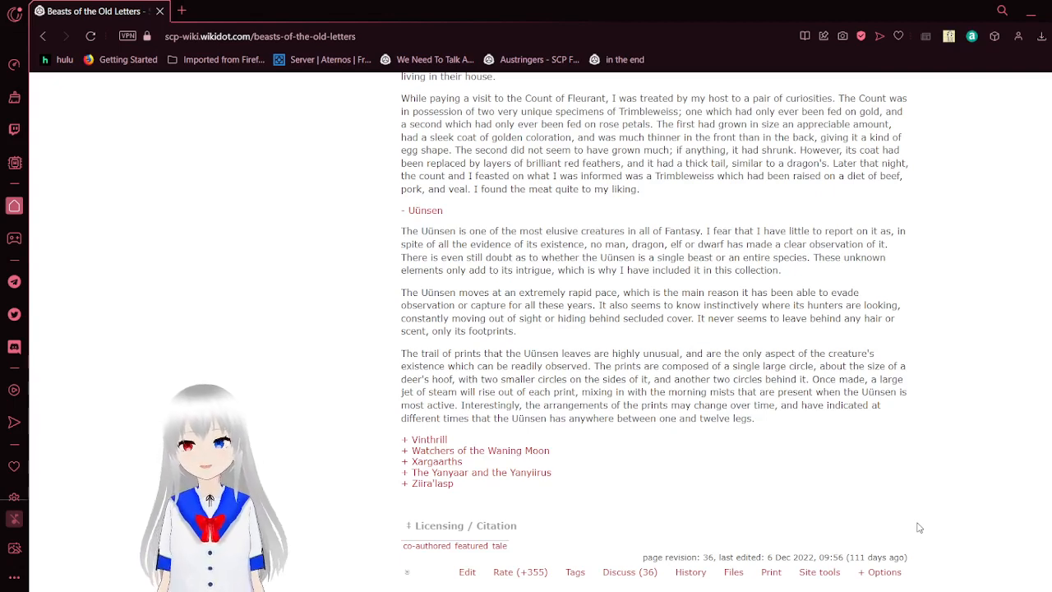
scroll(down, 3)
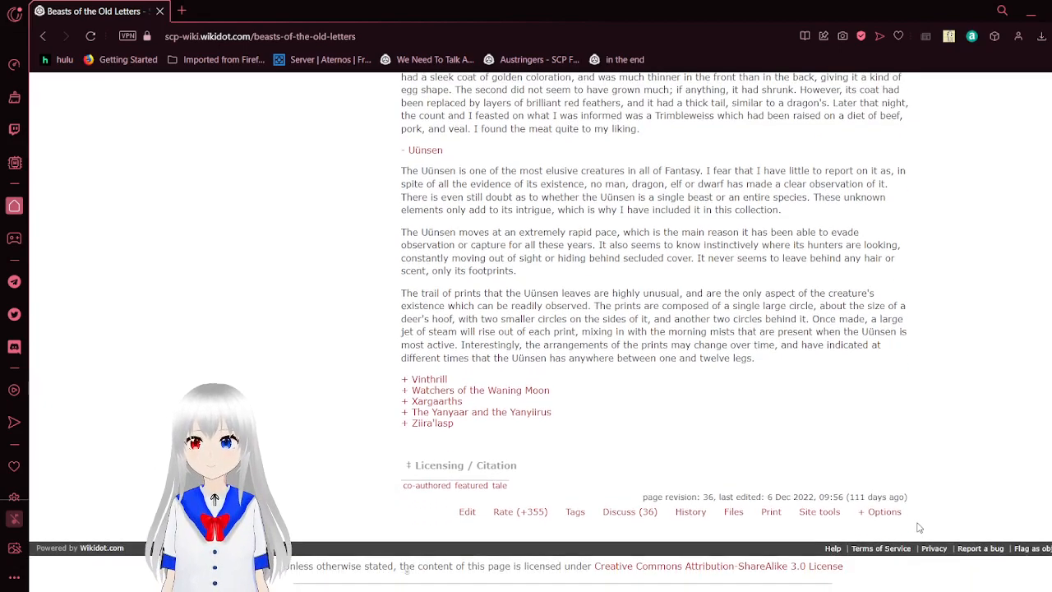
mouse_move(730, 483)
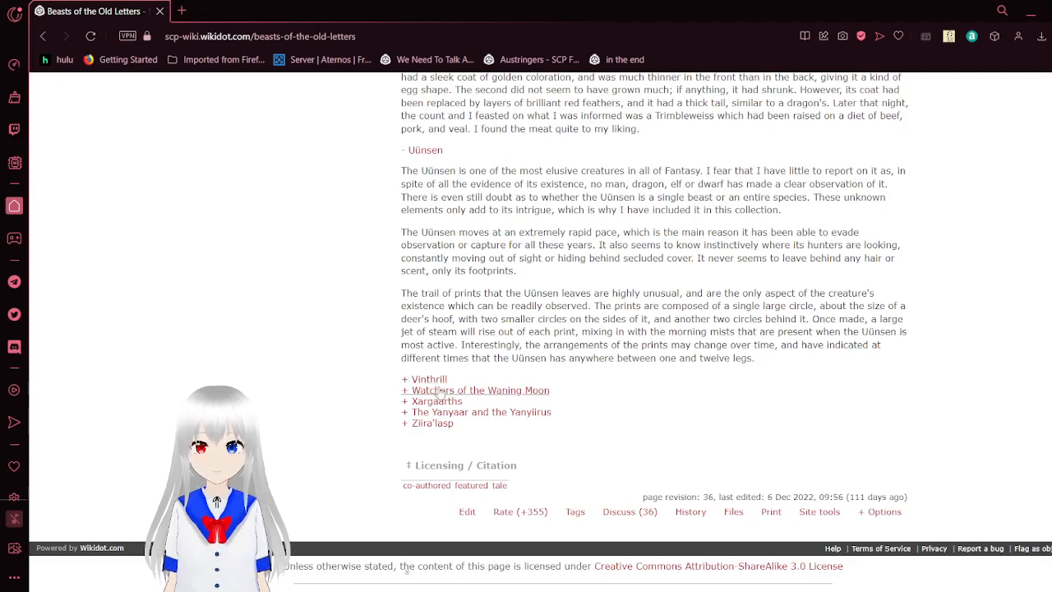
click(428, 378)
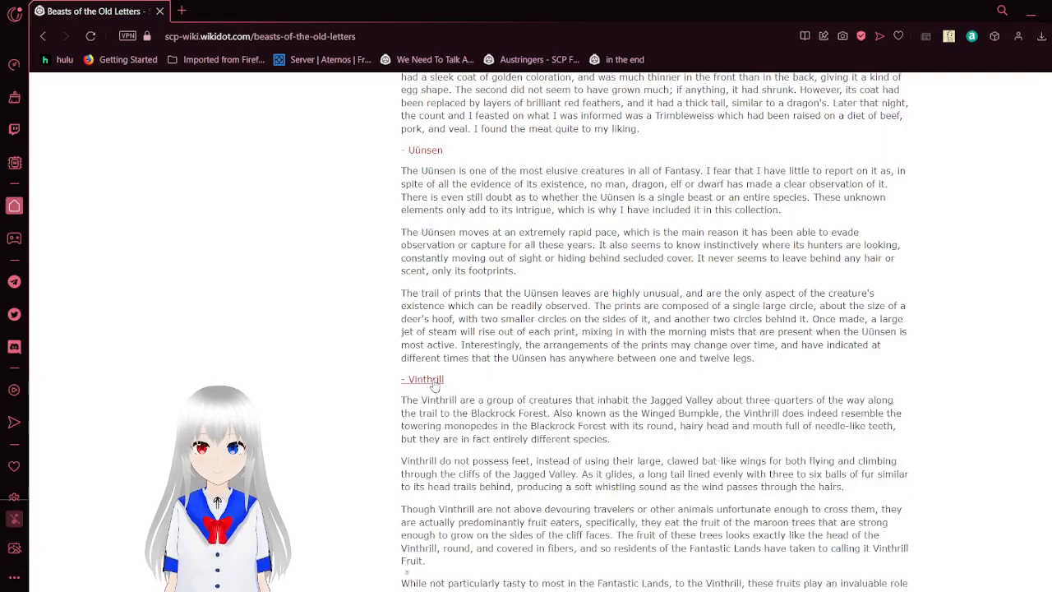
scroll(down, 3)
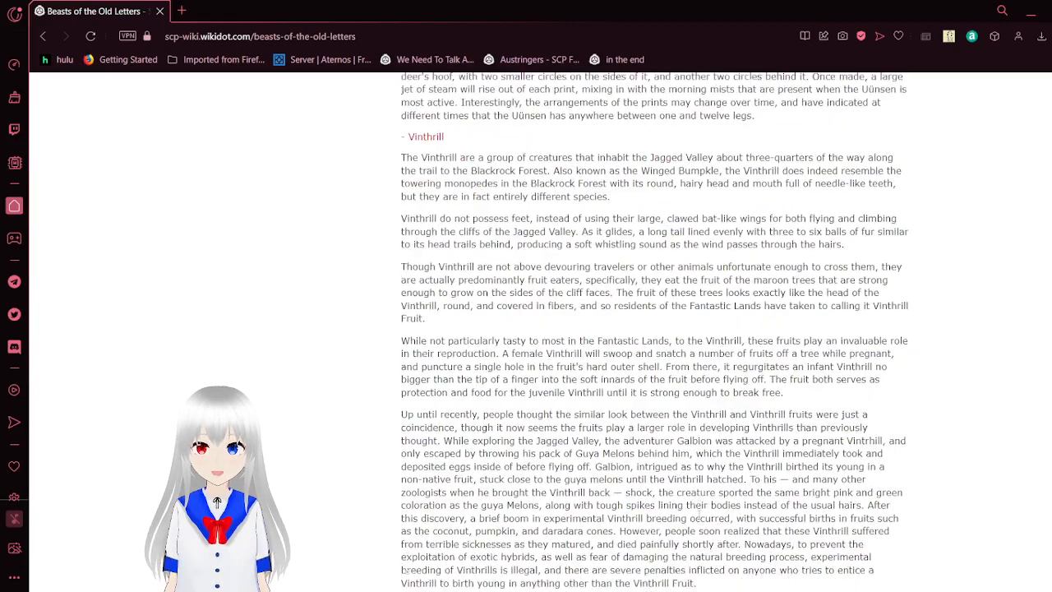
scroll(down, 3)
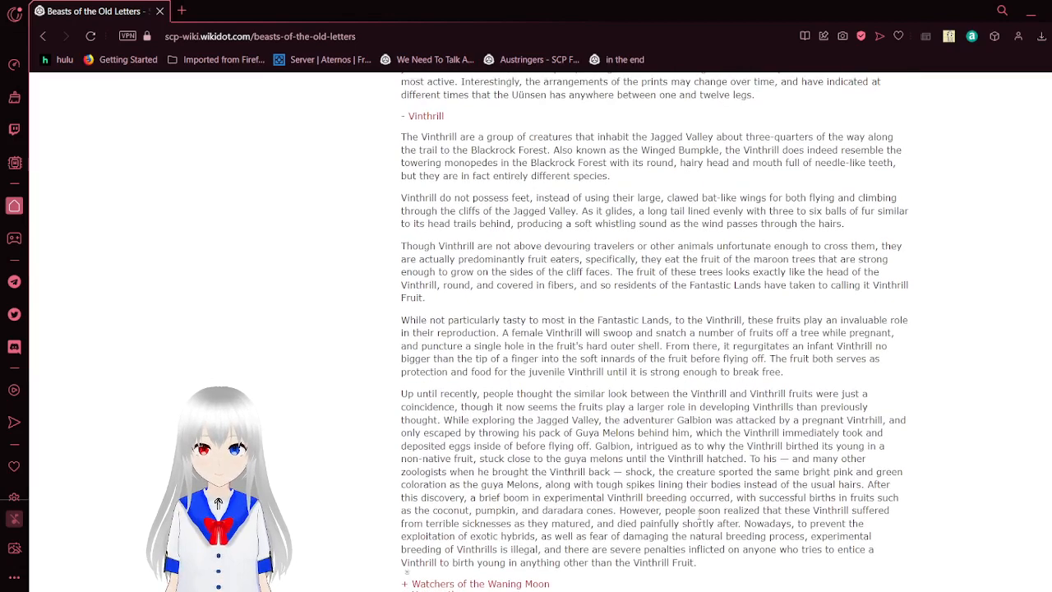
scroll(down, 3)
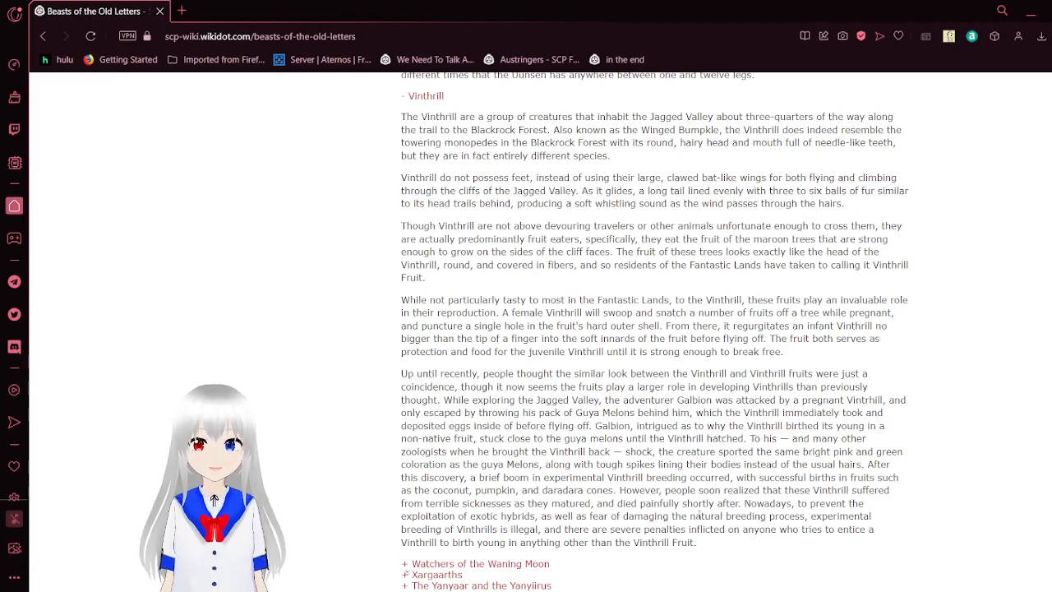
scroll(down, 3)
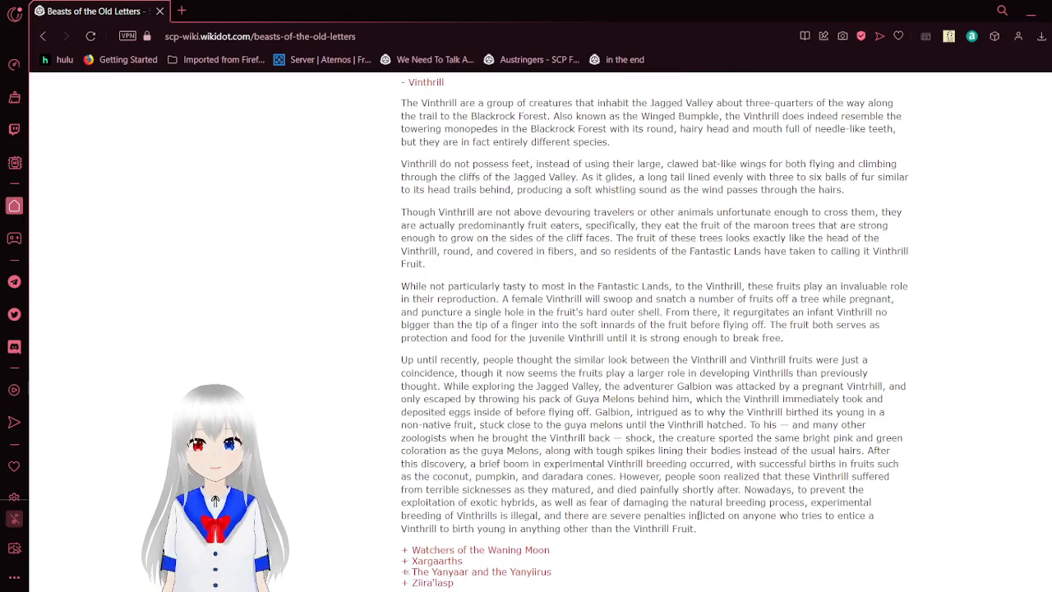
scroll(down, 3)
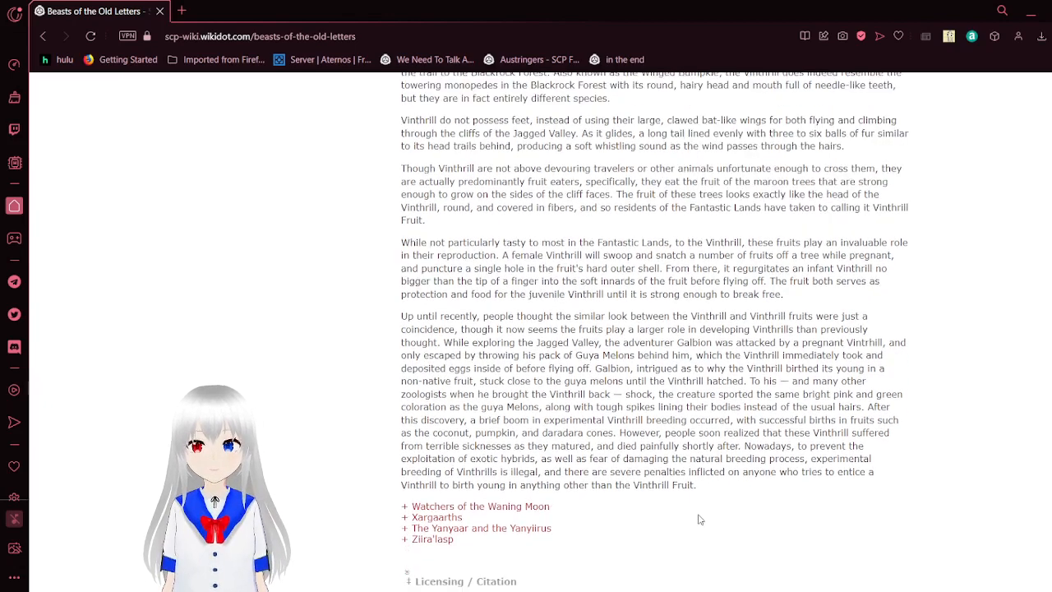
scroll(down, 3)
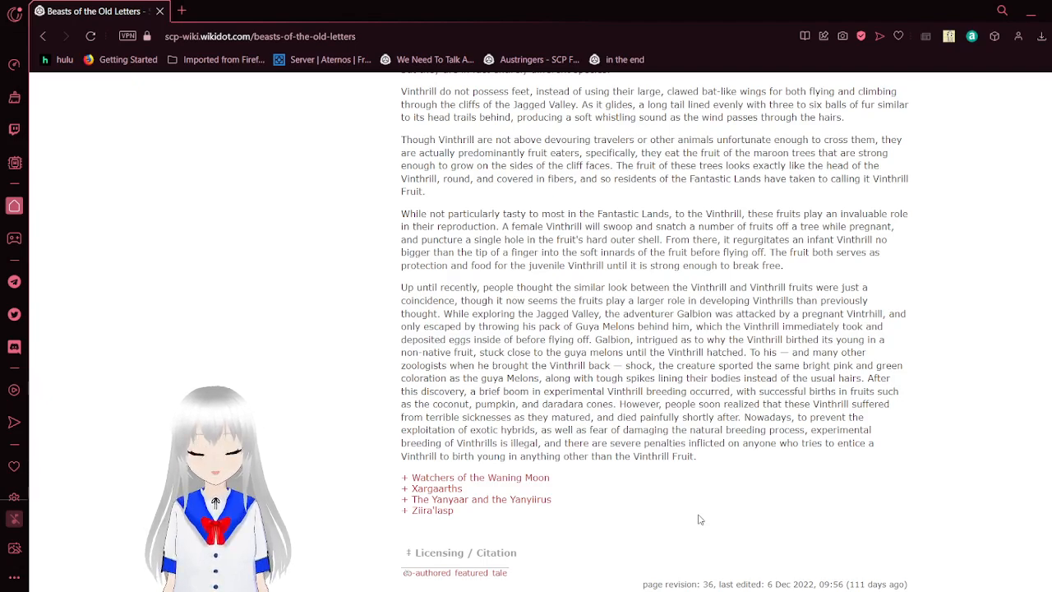
scroll(down, 3)
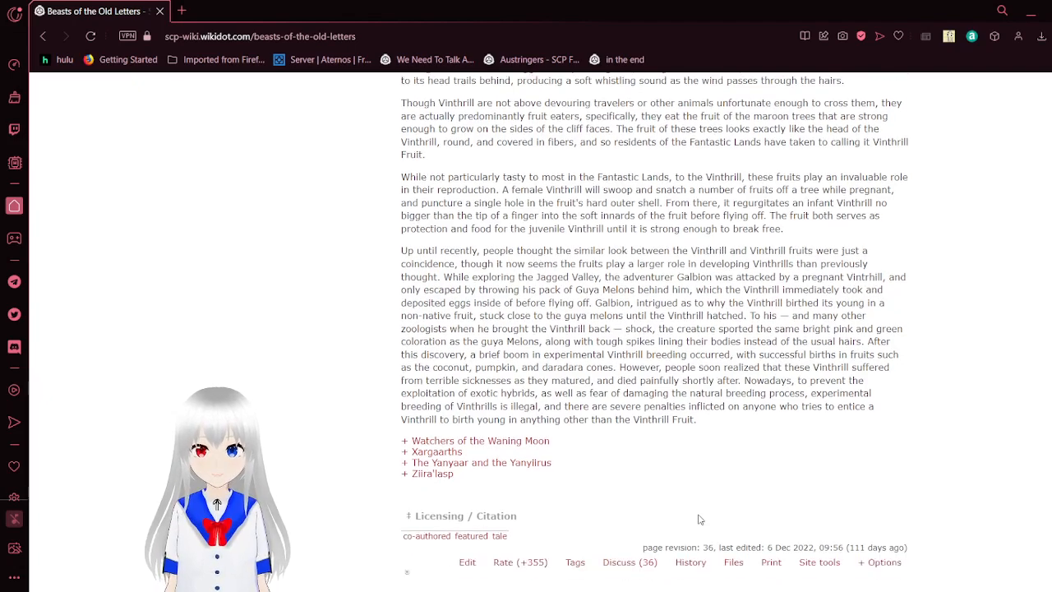
scroll(down, 3)
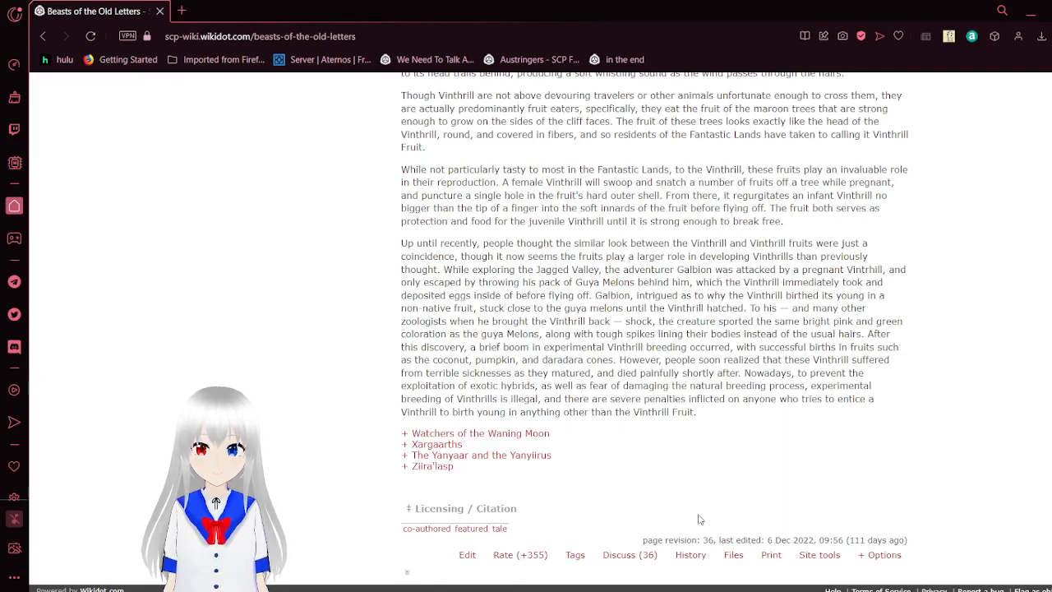
scroll(down, 3)
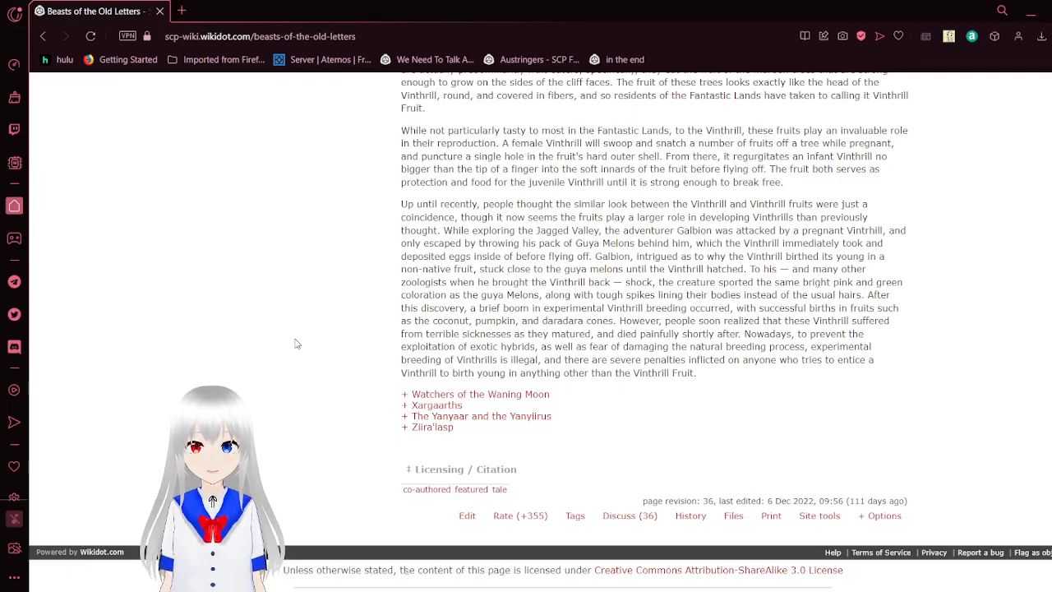
scroll(down, 3)
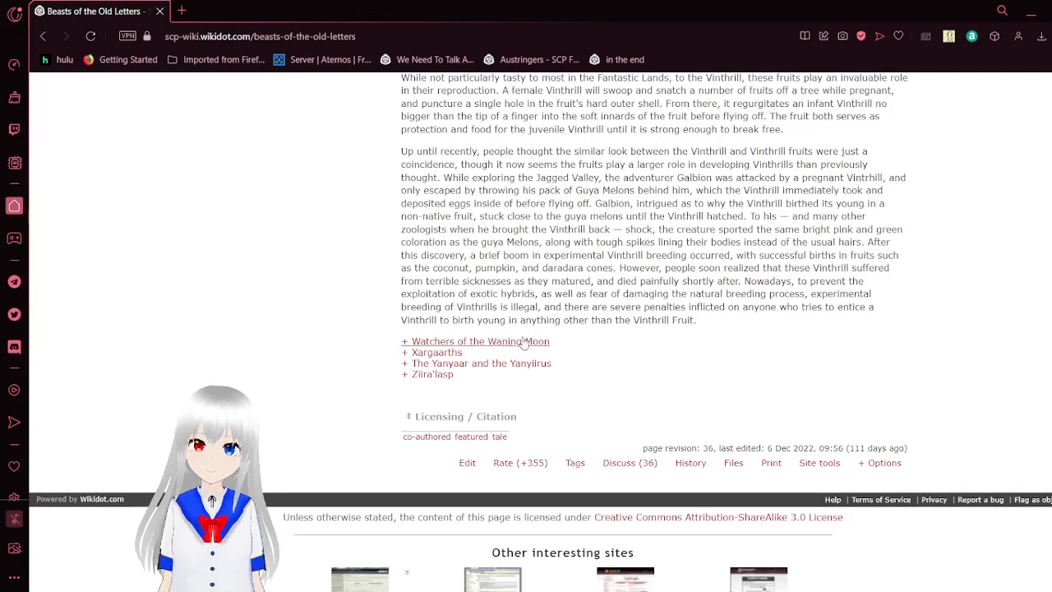
- Expand the Watchers of the Waning Moon collapsible and read it to its end, where Xargaarths begins
click(475, 340)
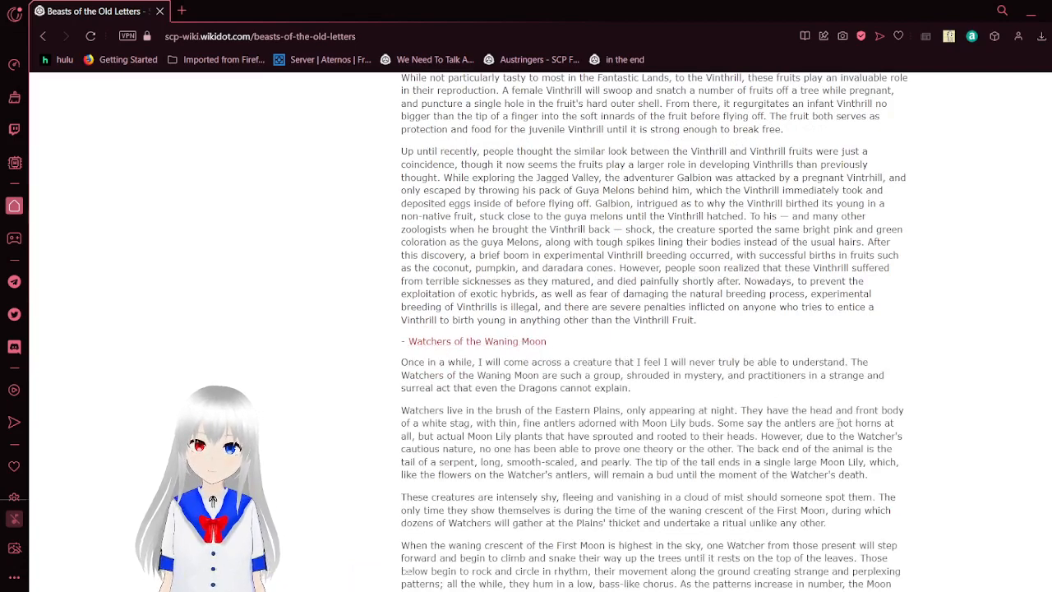
scroll(down, 3)
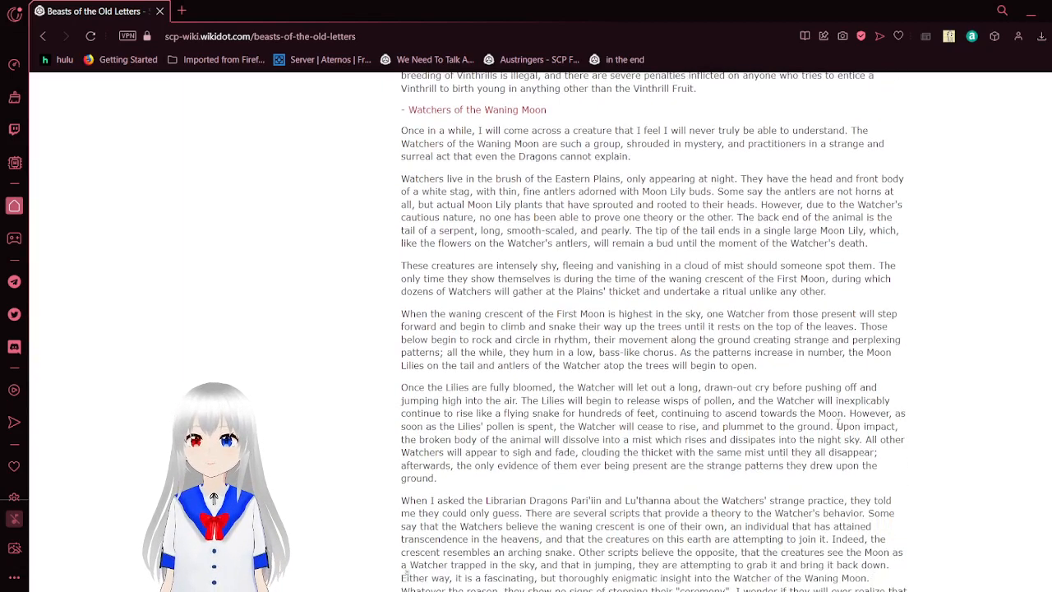
scroll(down, 3)
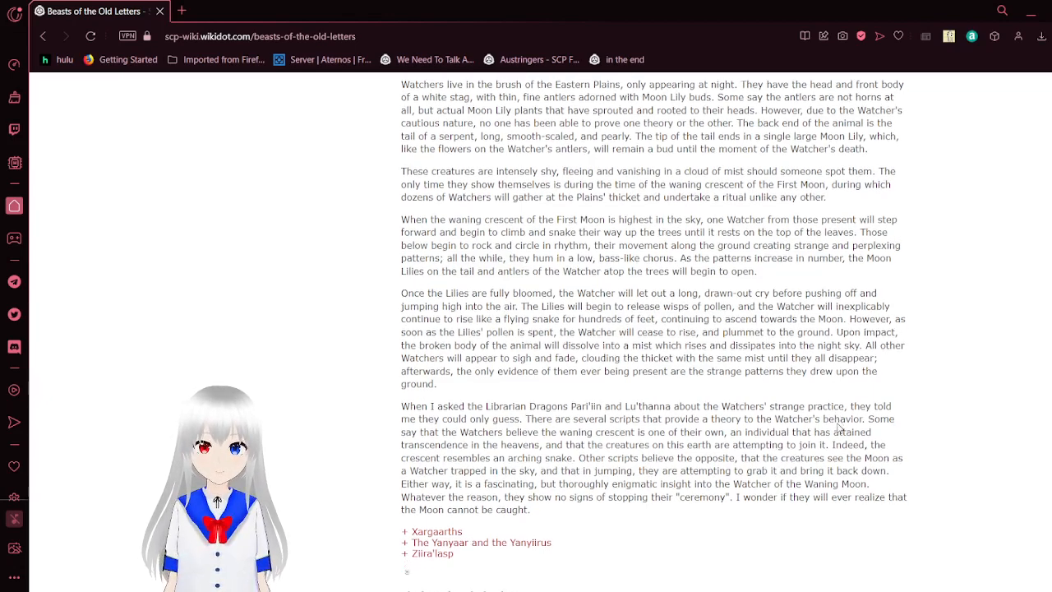
scroll(down, 3)
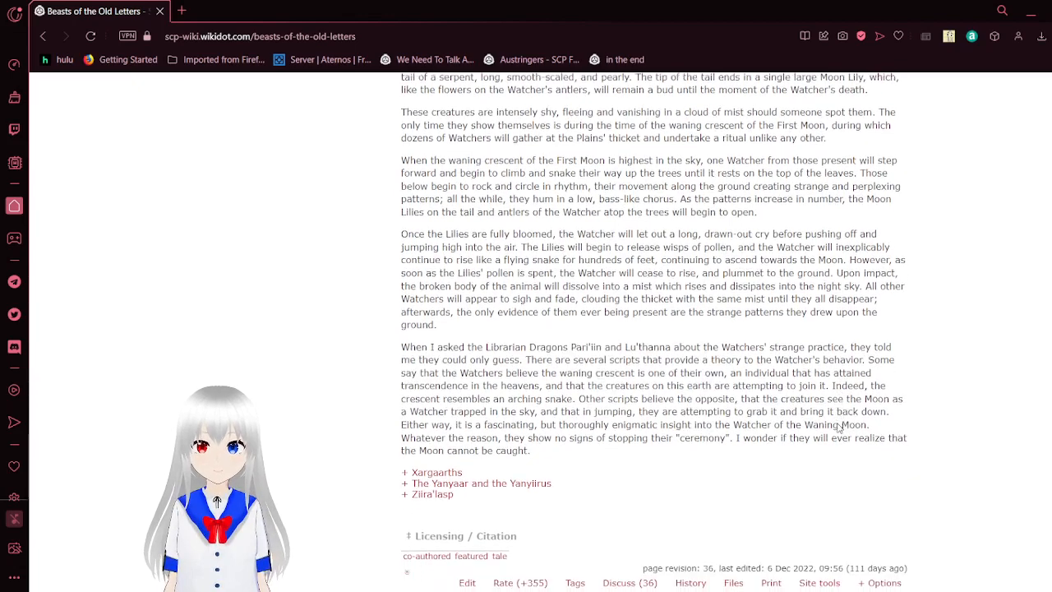
scroll(down, 3)
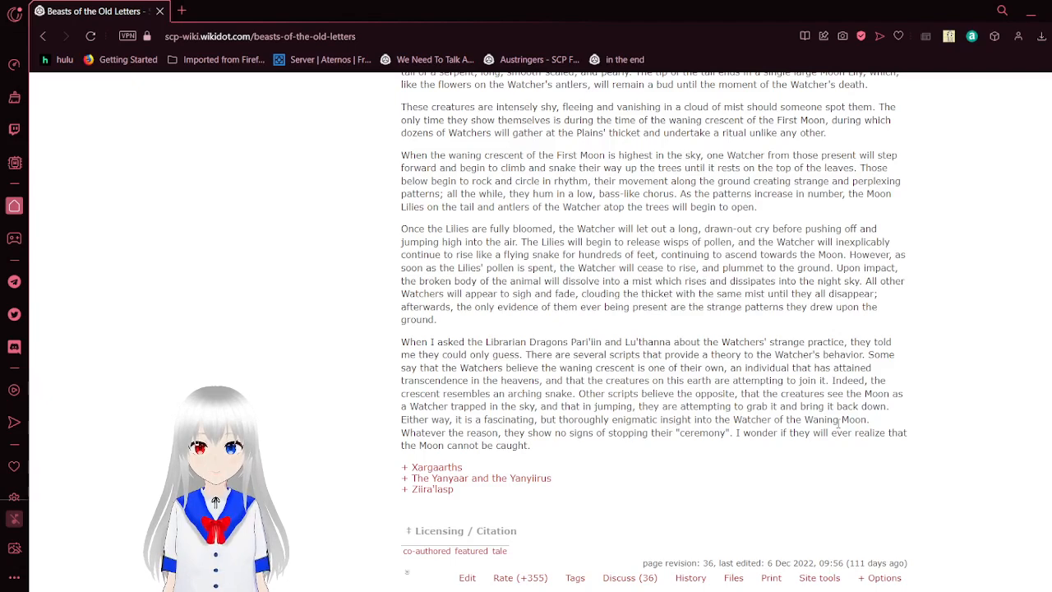
scroll(down, 3)
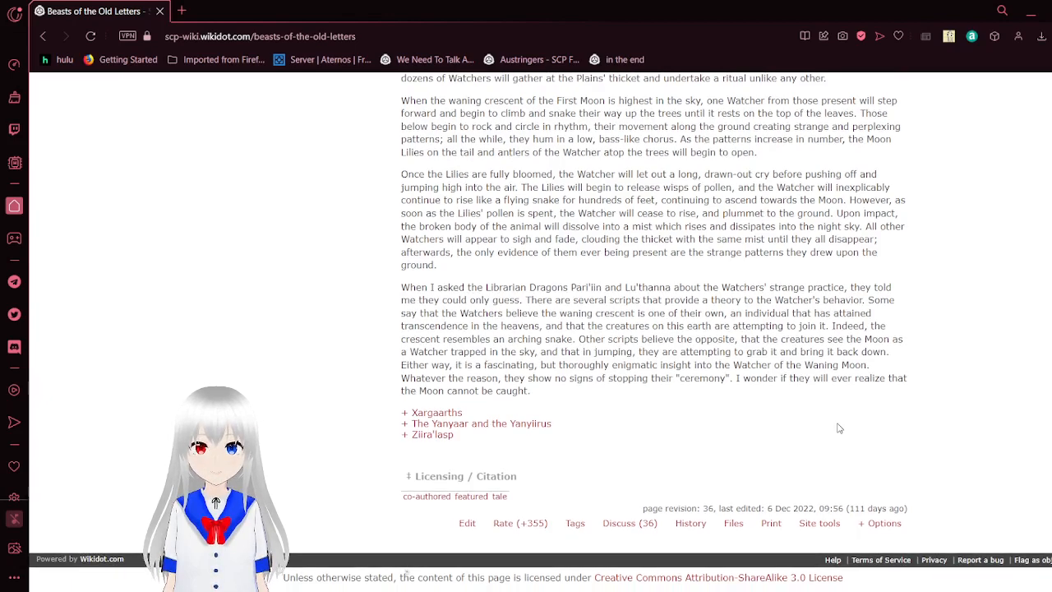
scroll(down, 3)
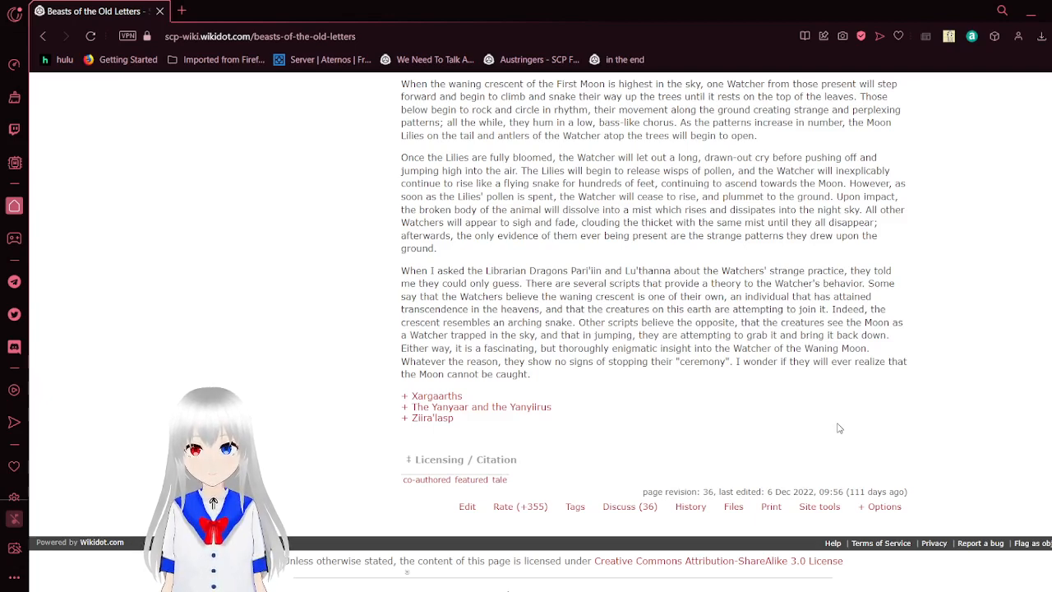
scroll(down, 3)
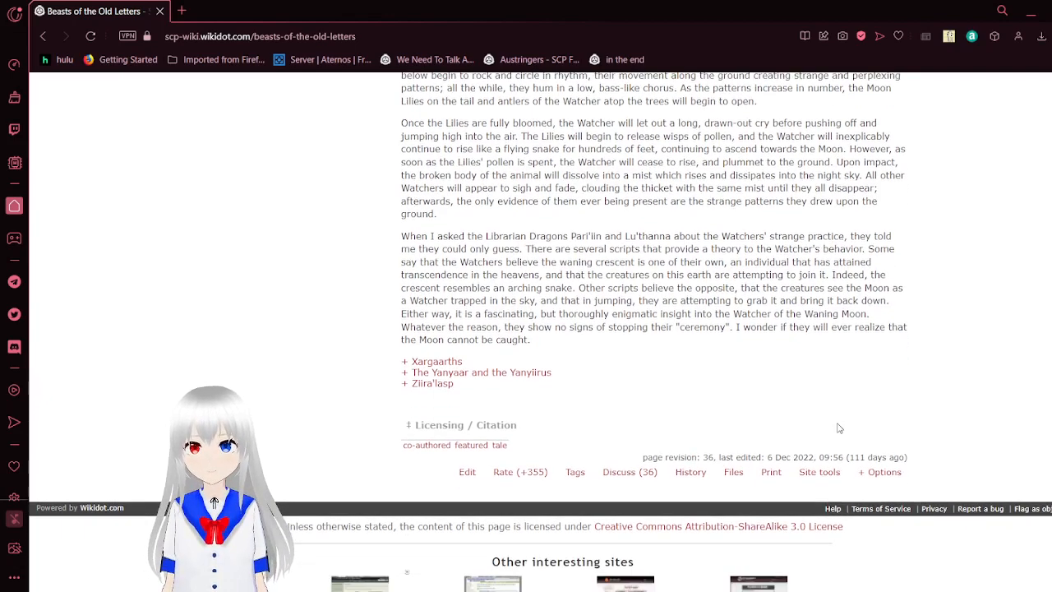